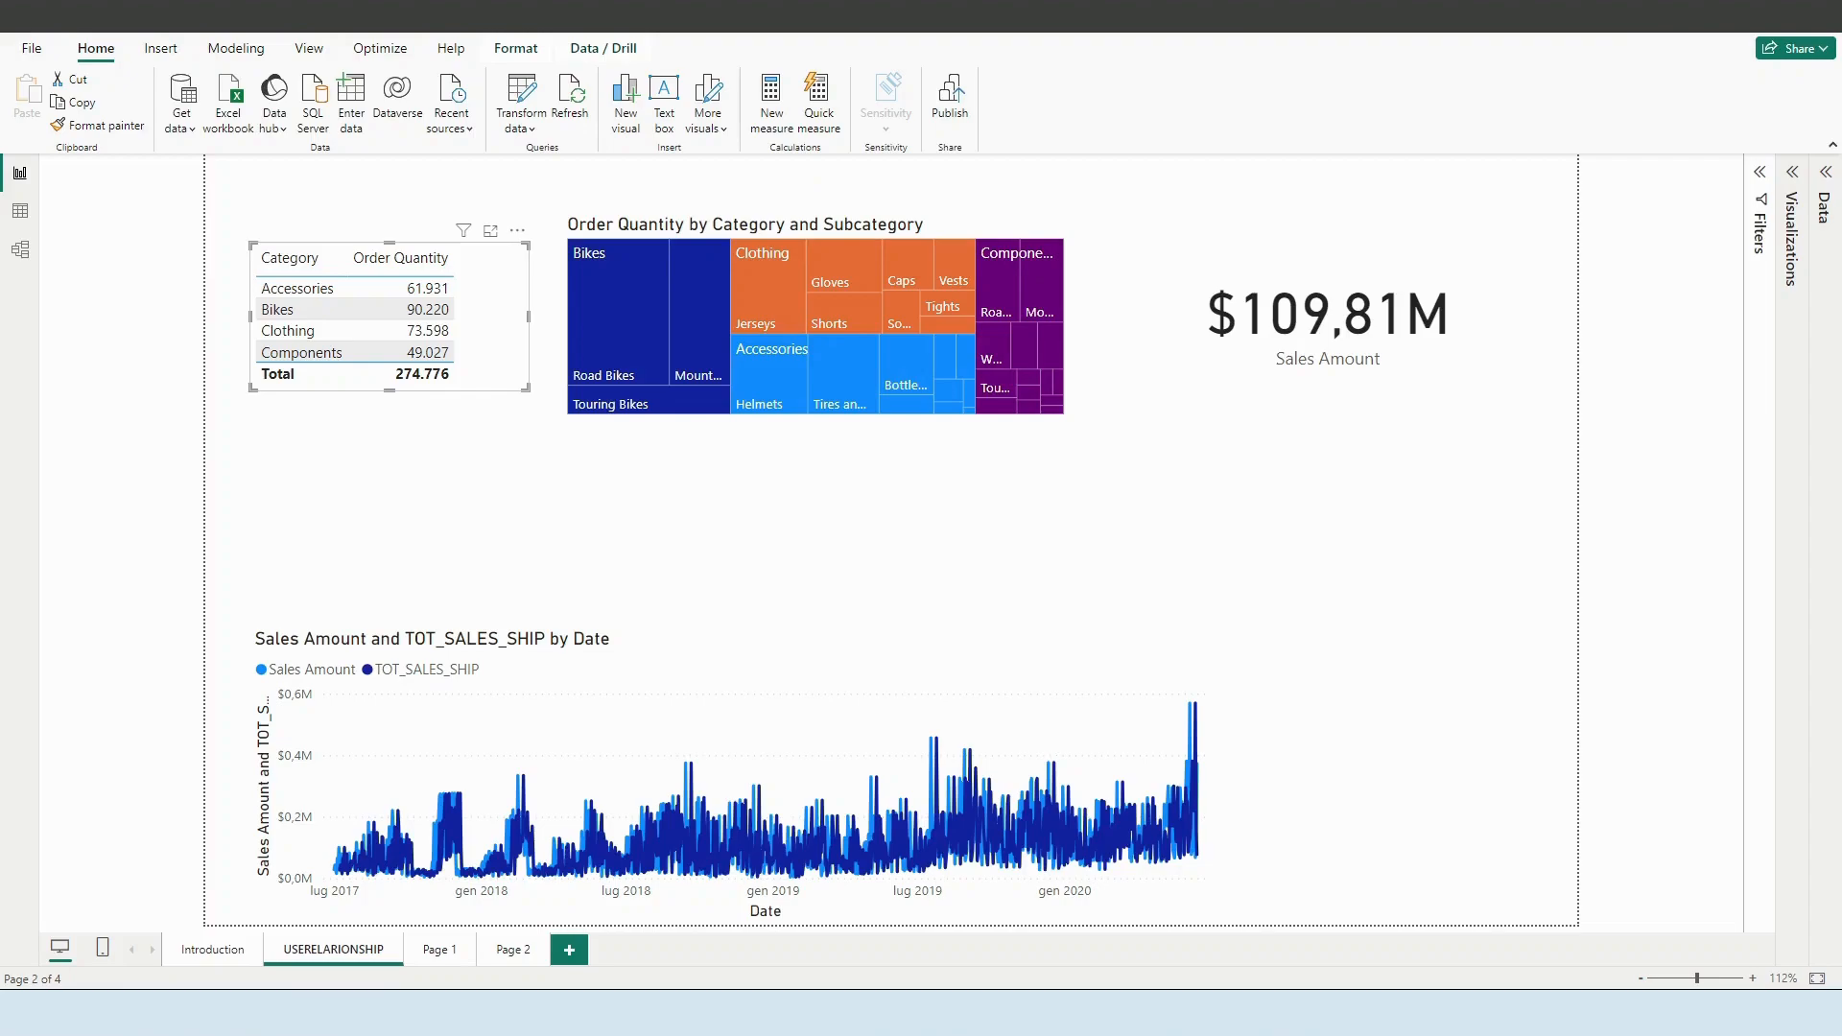
pyautogui.moveTo(1081, 332)
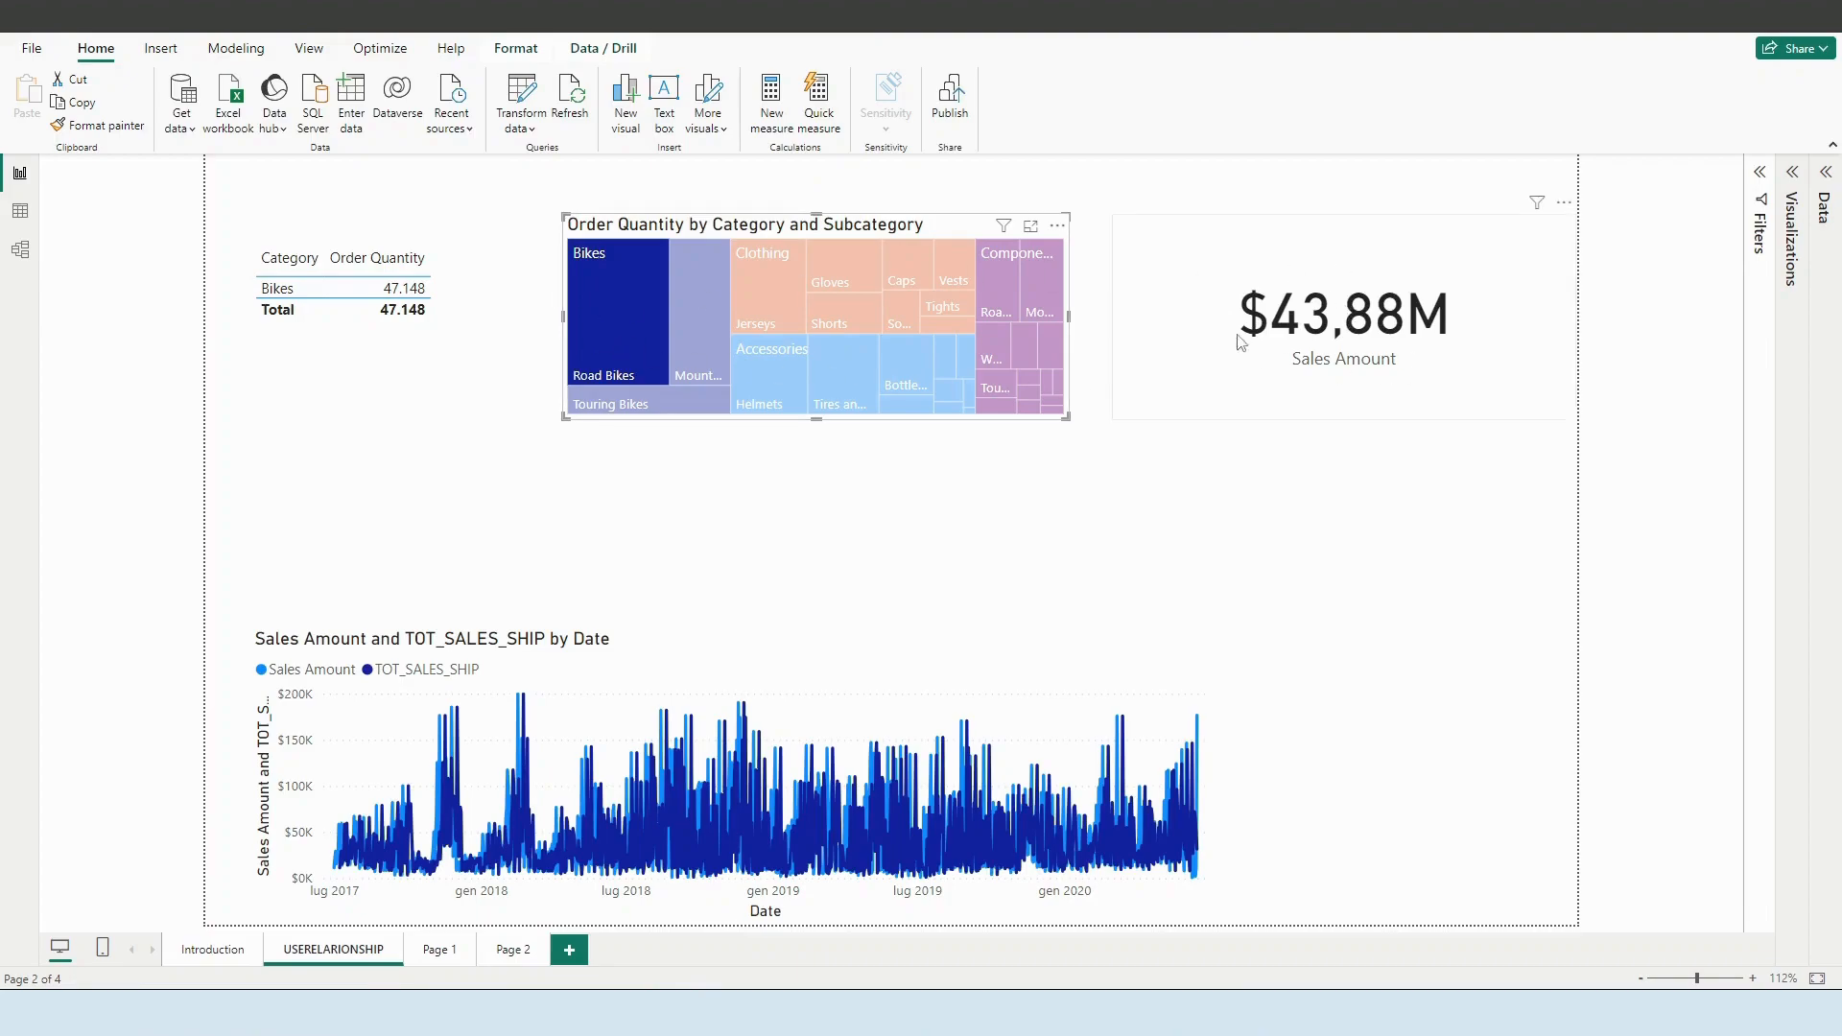
# Step: Test cross-filtering with Bikes and Clothing, leaving Clothing selected so the card shows $2,12M
pyautogui.click(1344, 314)
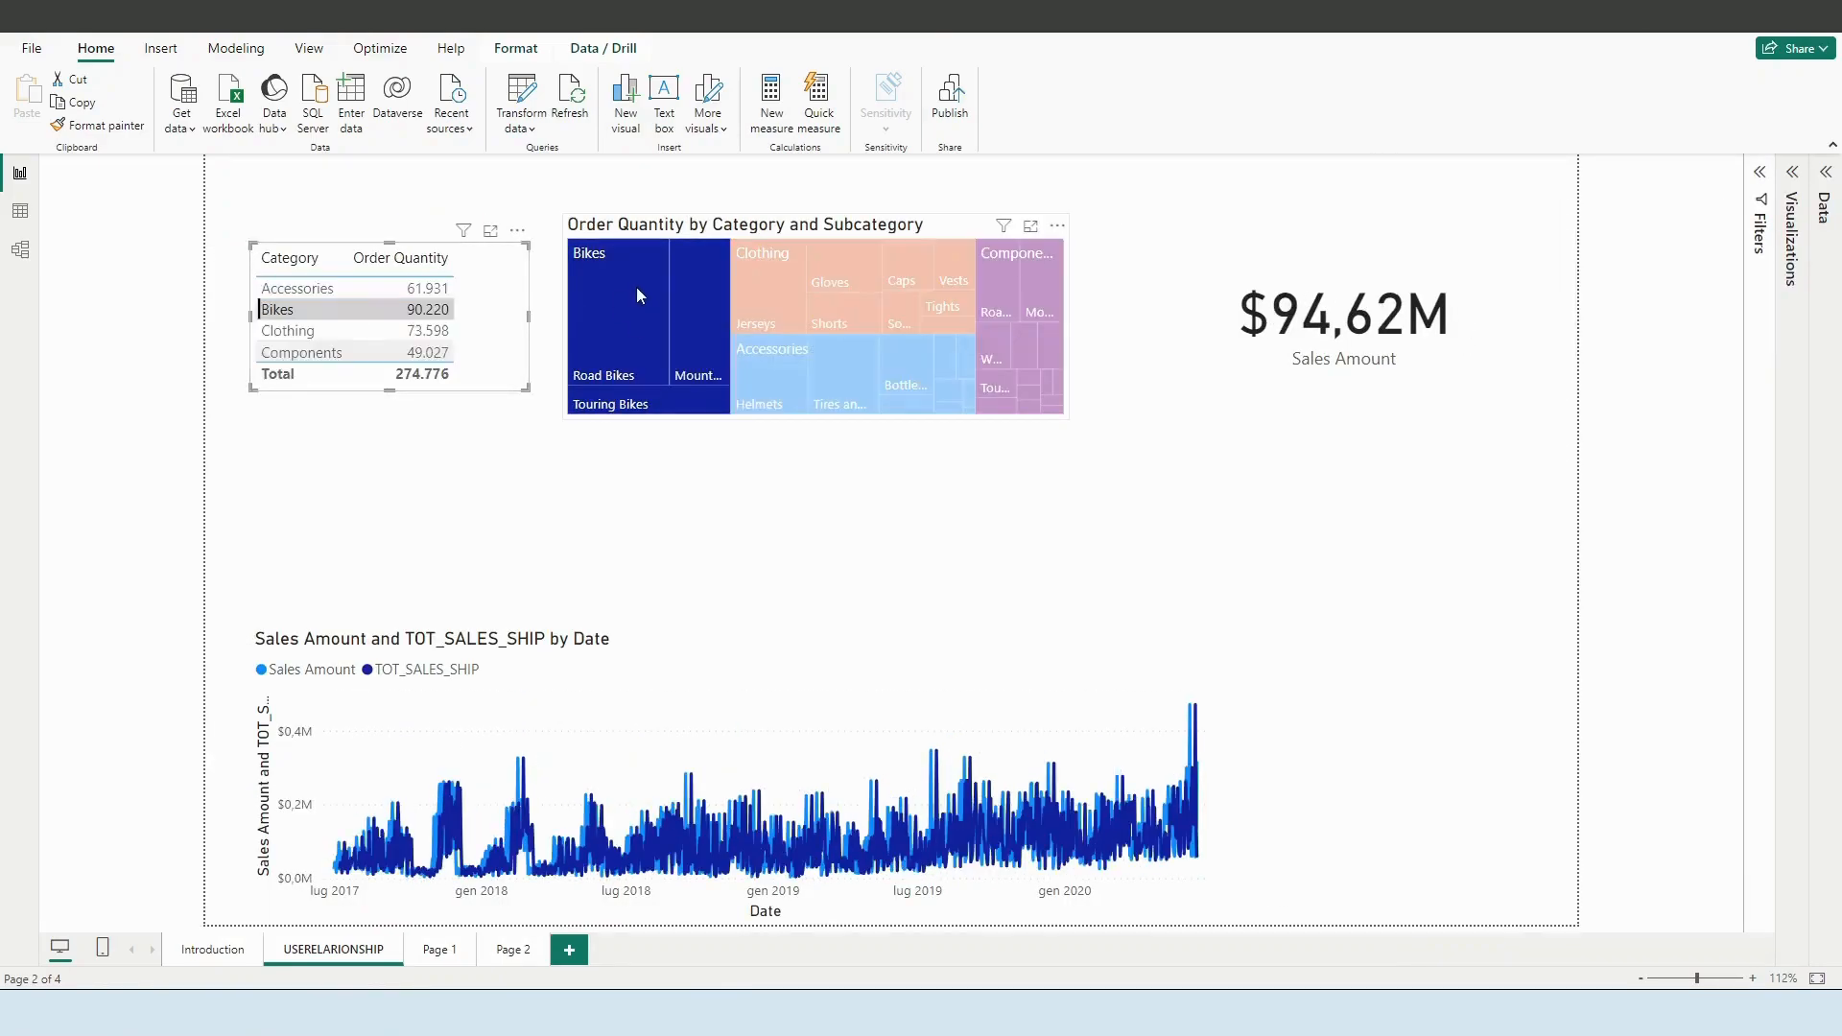
pyautogui.click(762, 252)
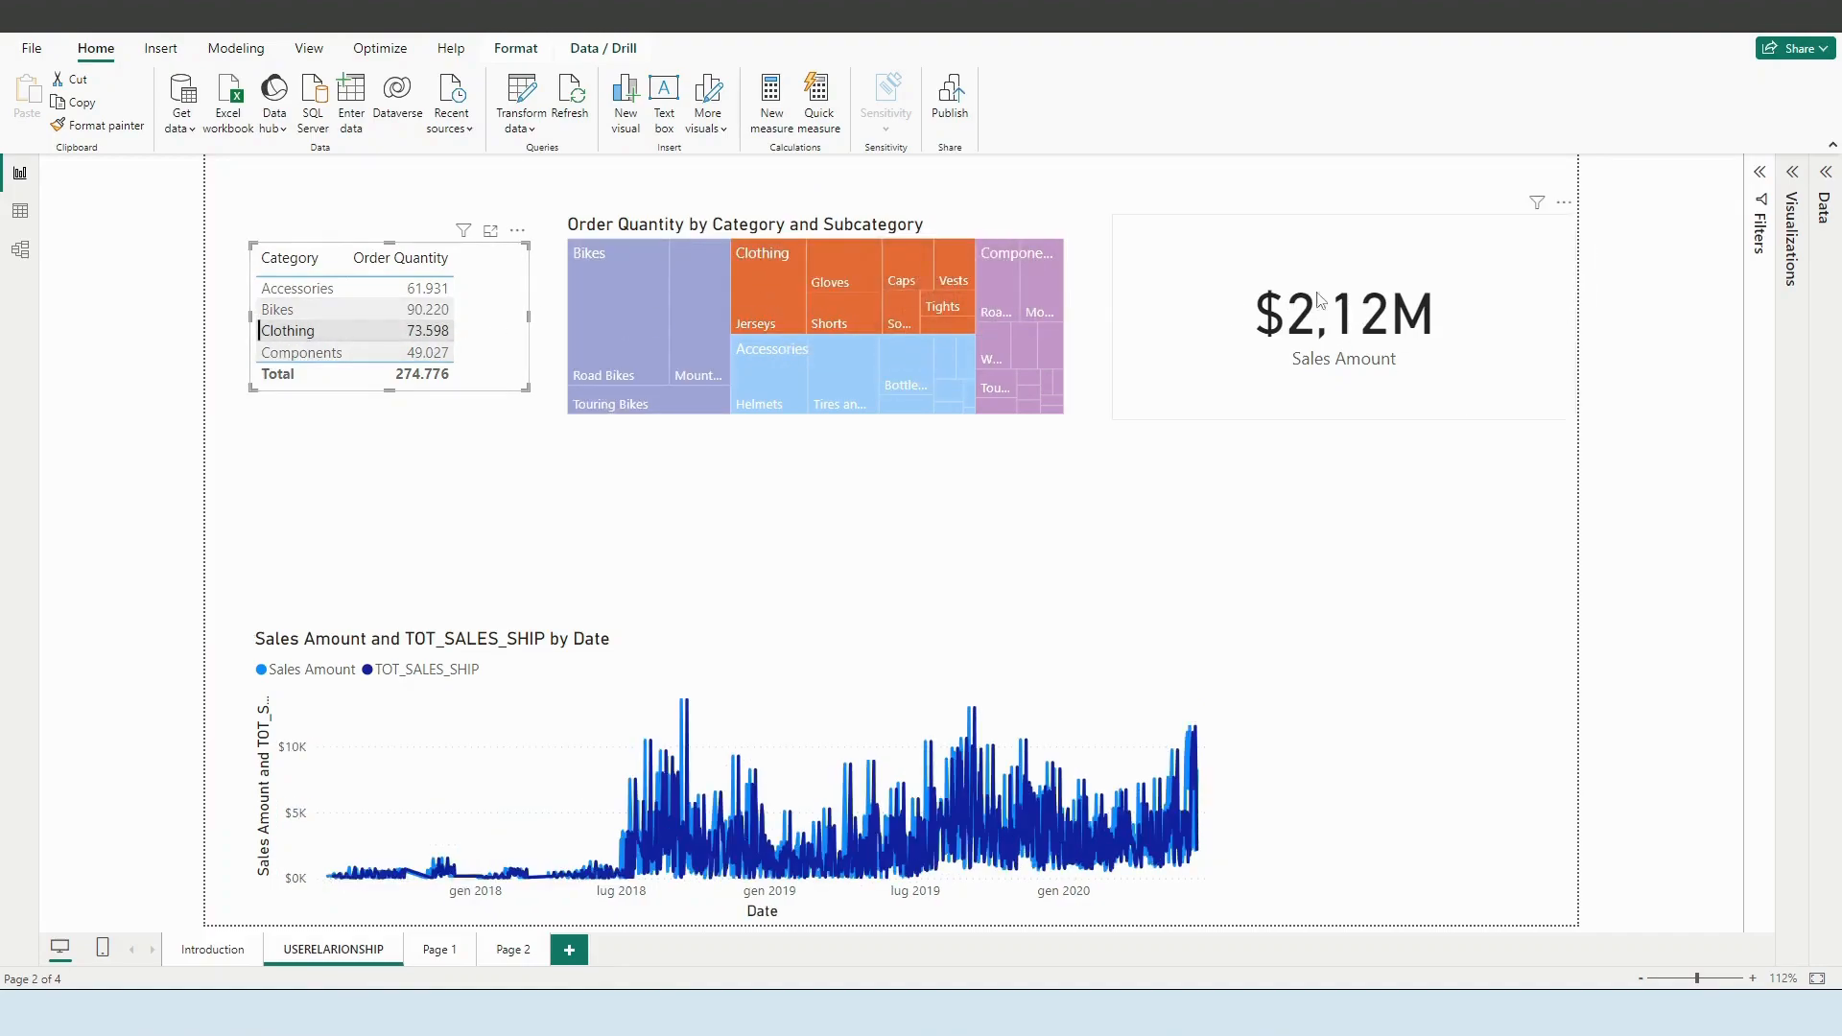
pyautogui.moveTo(1461, 332)
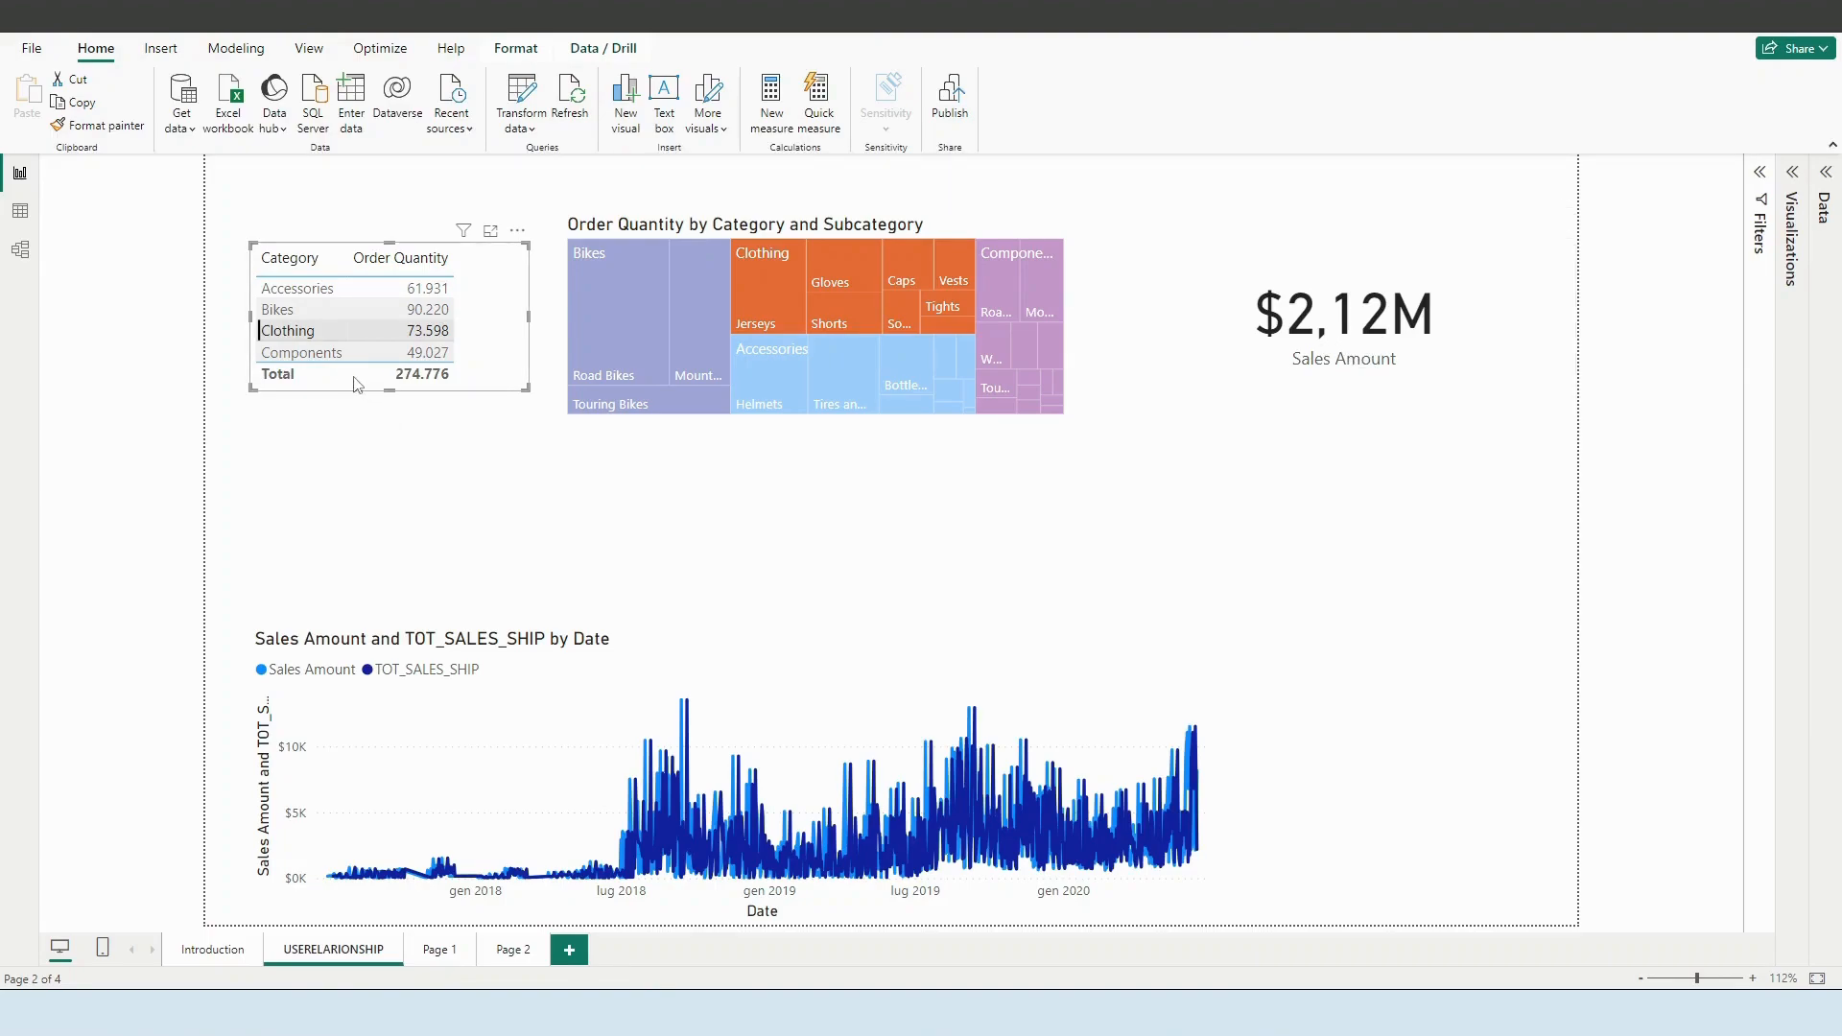
pyautogui.click(287, 331)
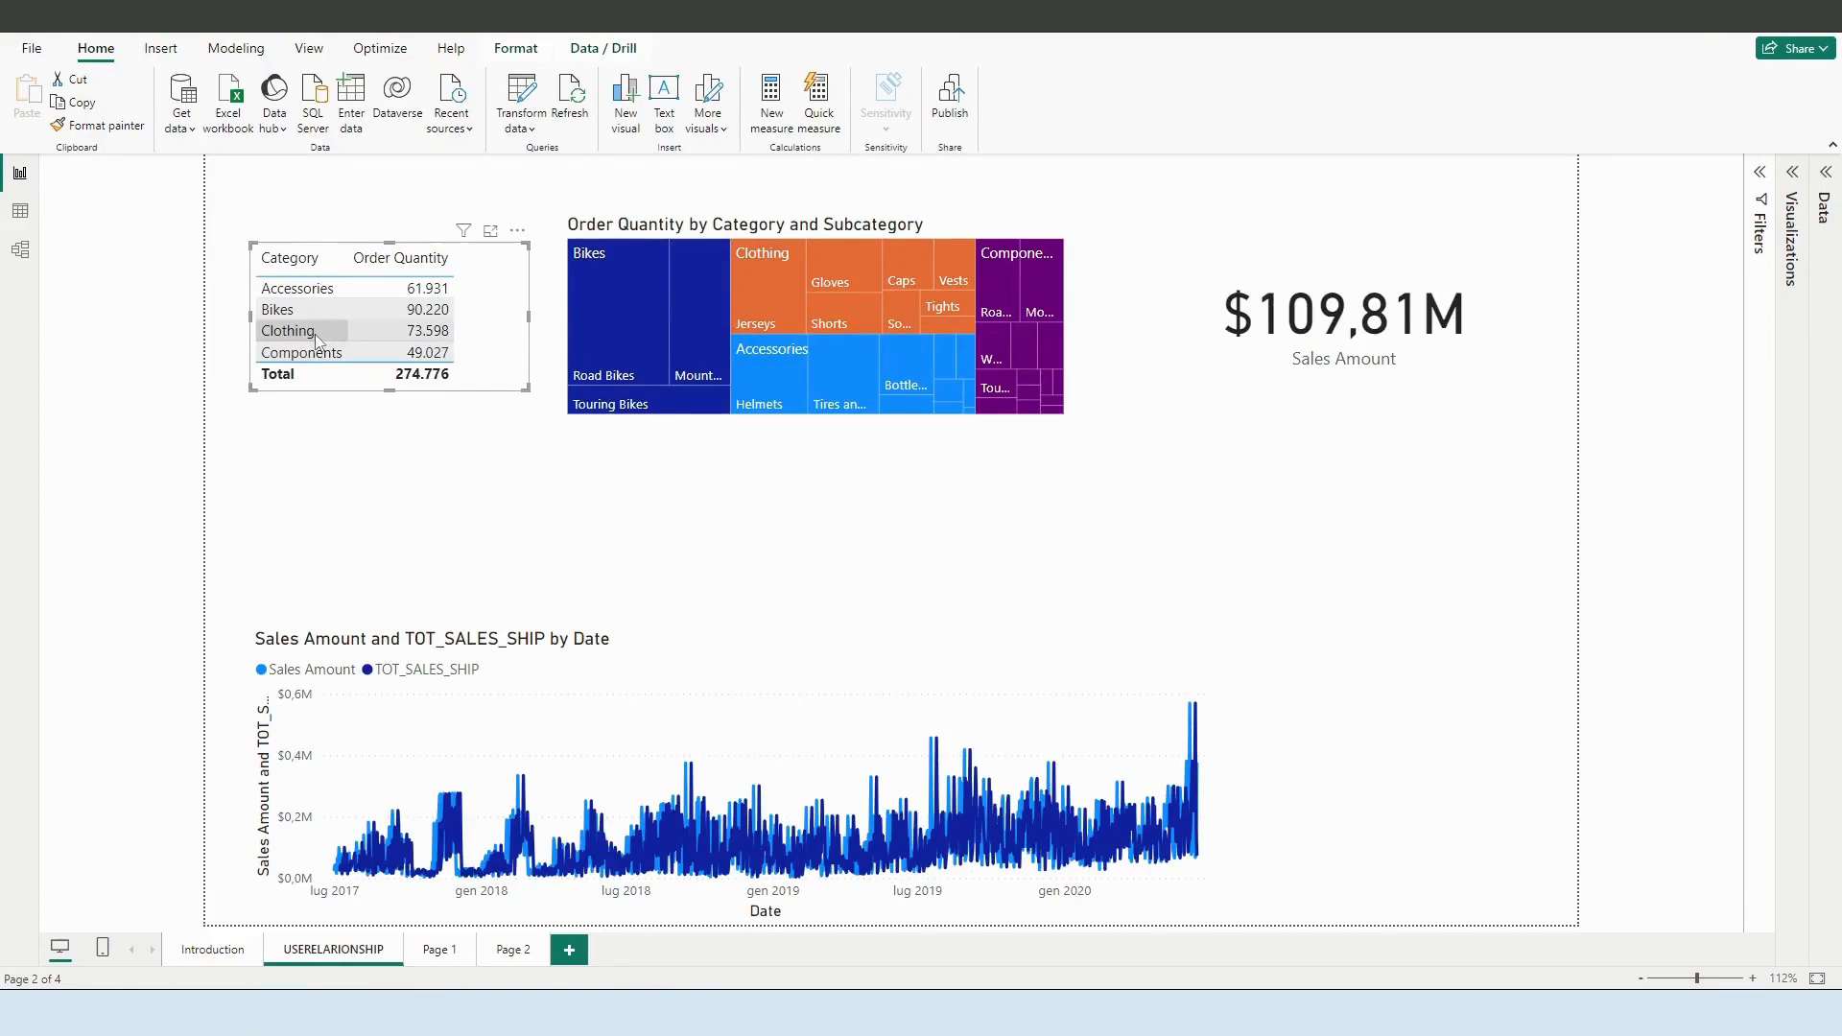
pyautogui.click(288, 330)
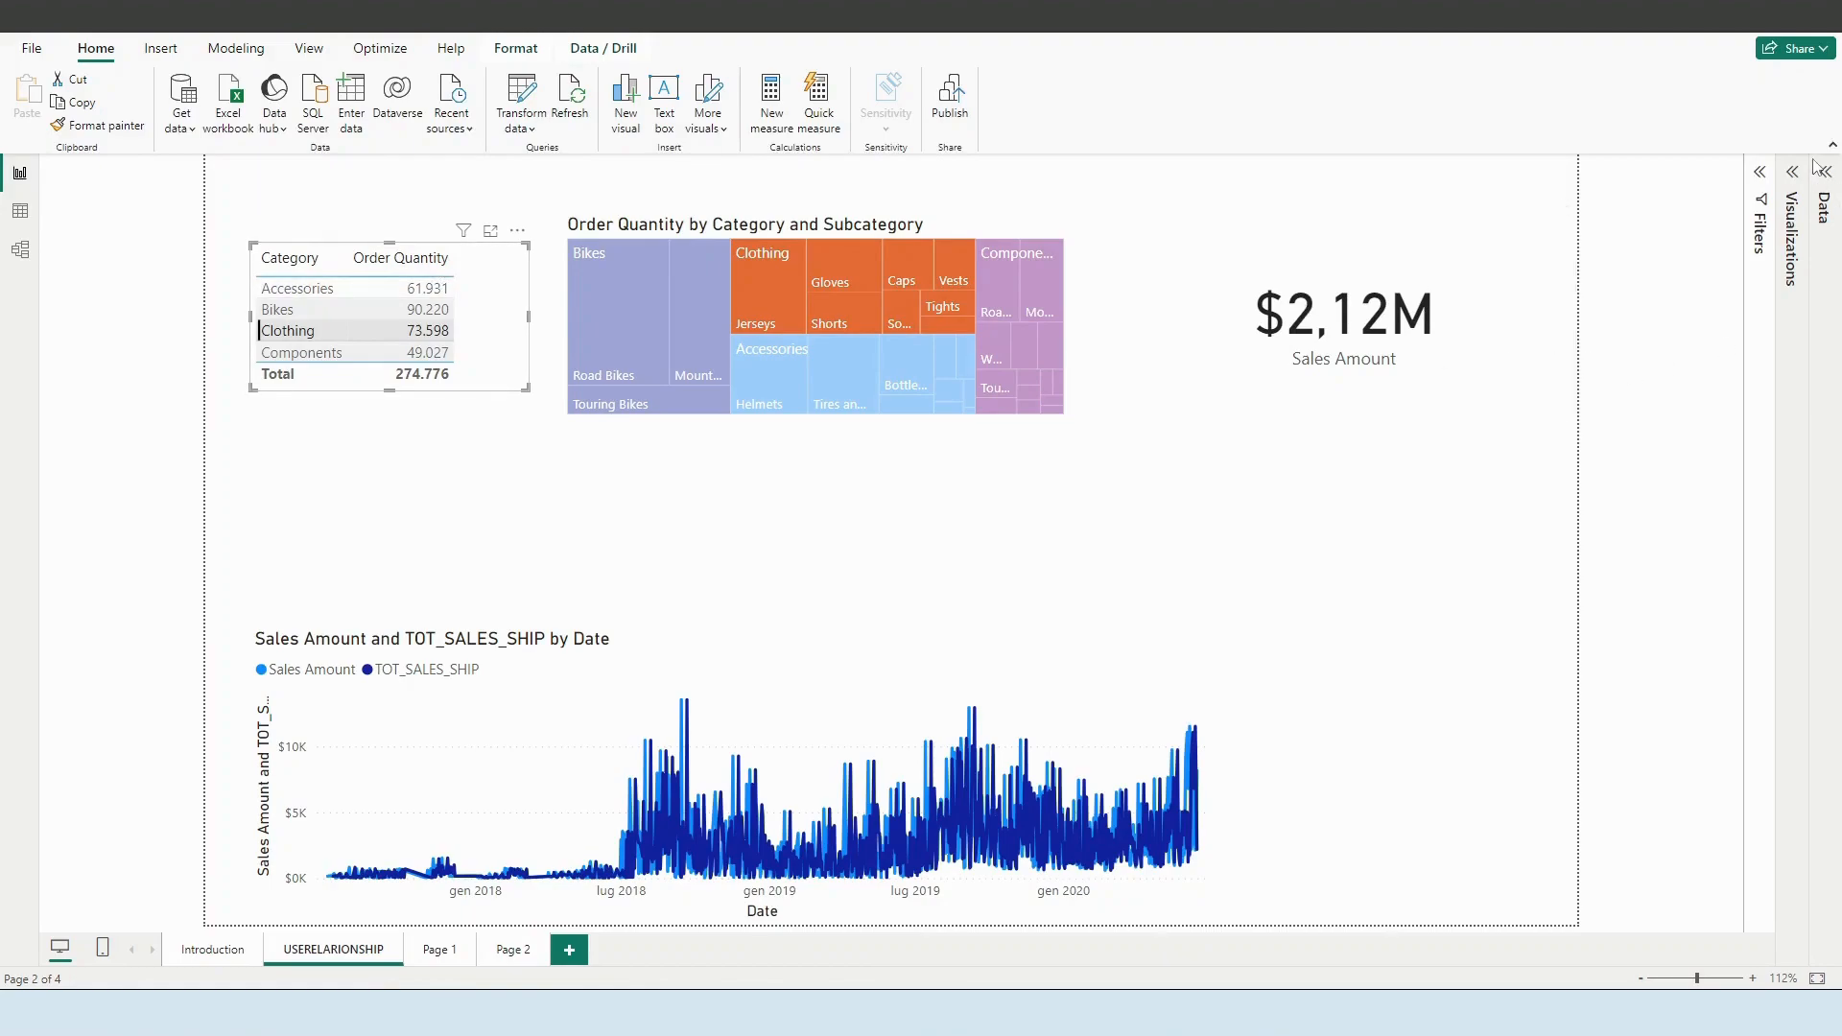
pyautogui.click(1343, 315)
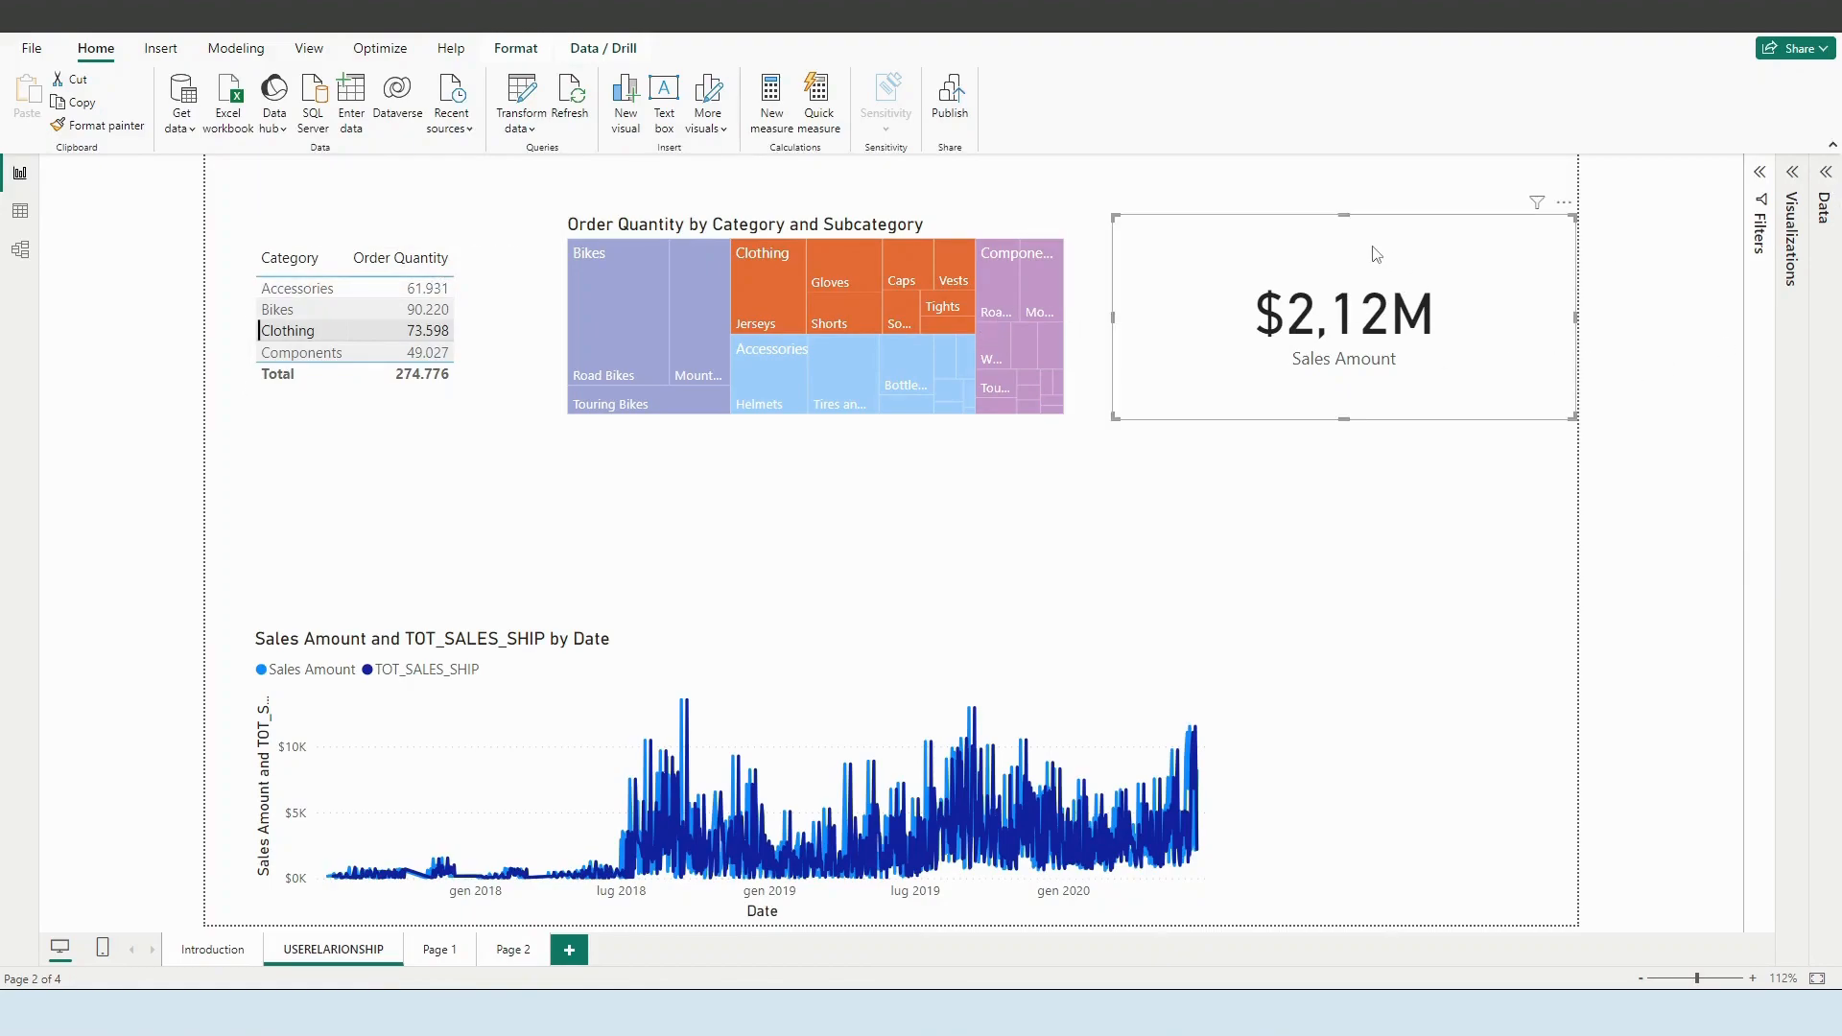
pyautogui.moveTo(1138, 295)
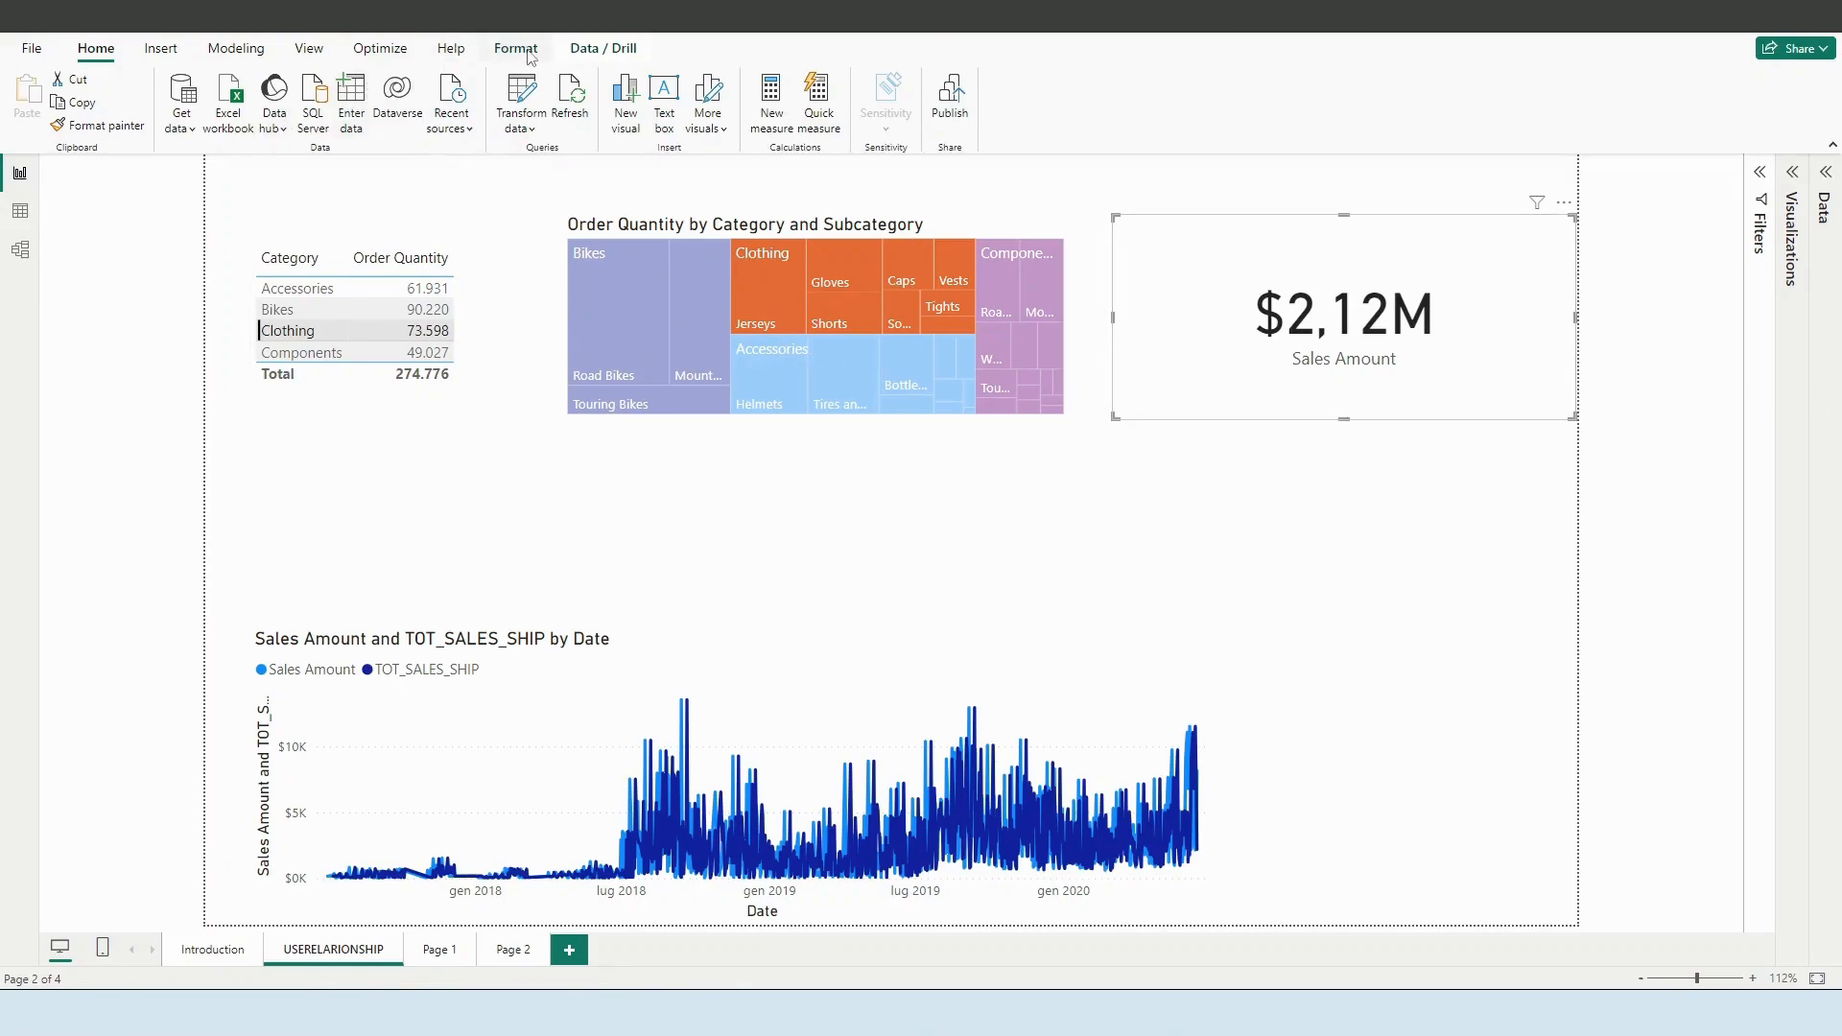
# Step: Set the Category table's interaction with the Sales Amount card to None via Edit interactions
pyautogui.click(514, 48)
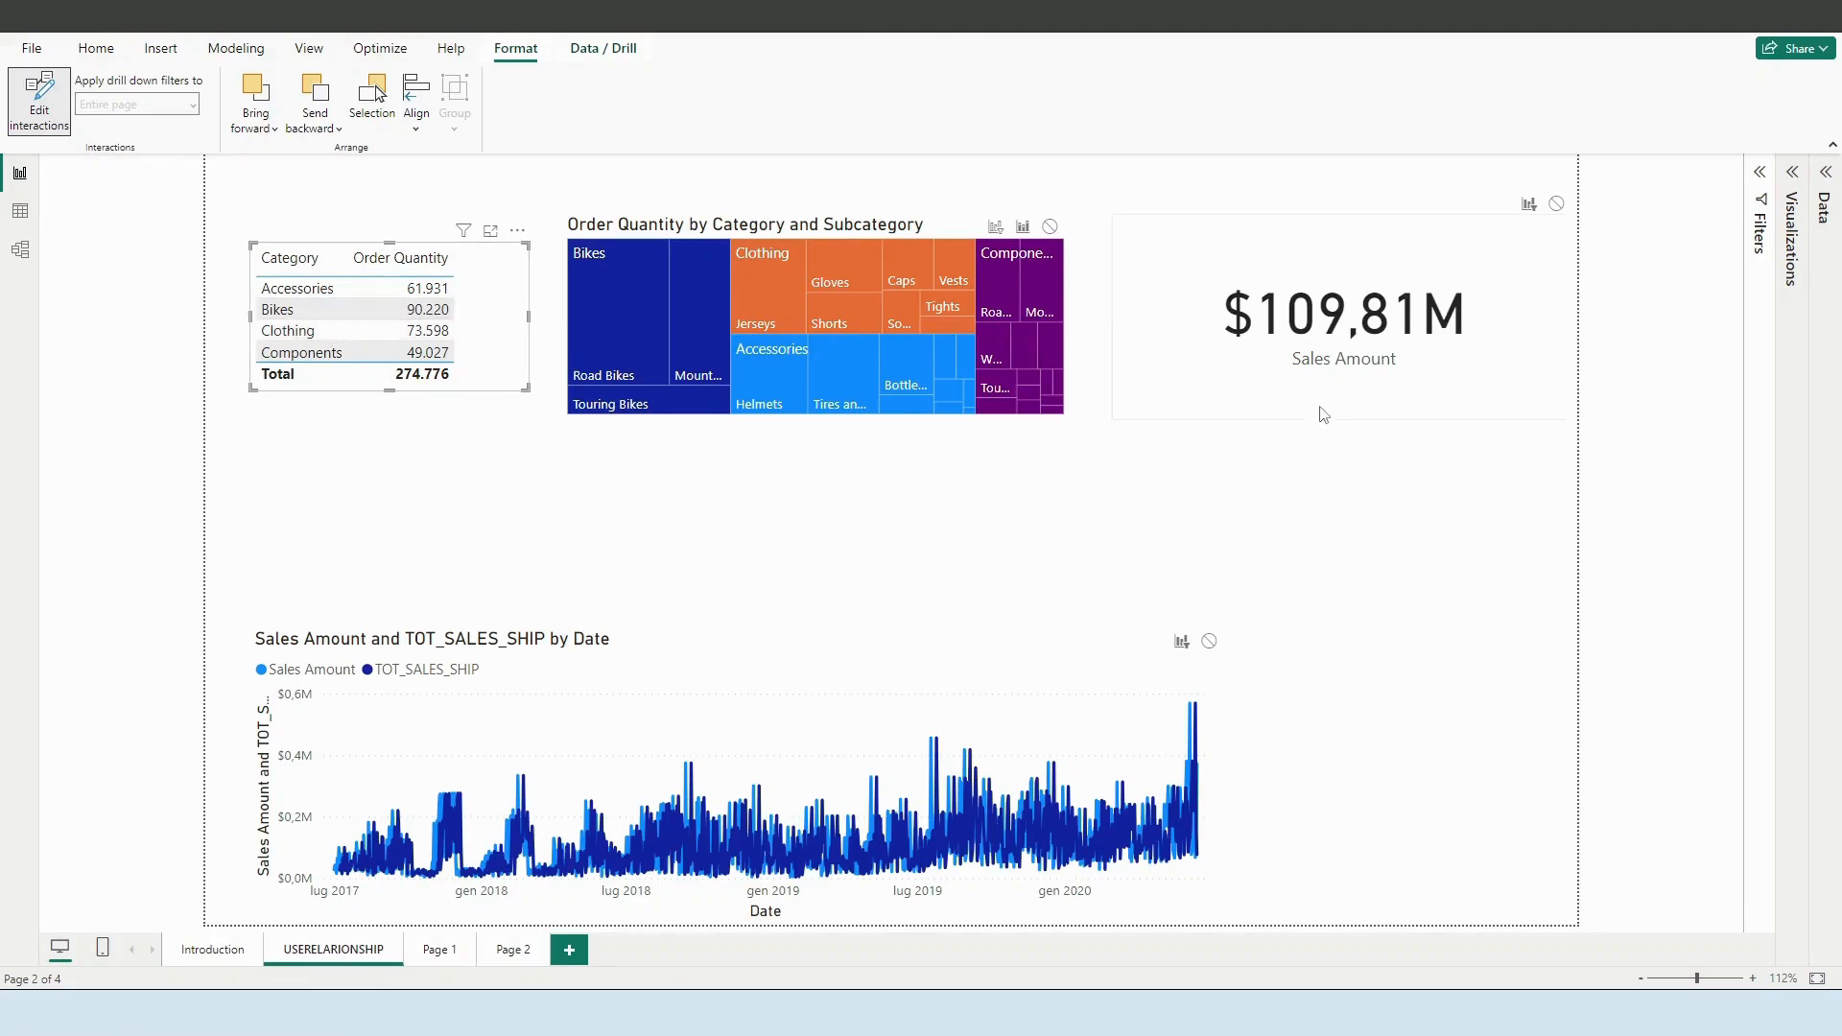
pyautogui.click(276, 309)
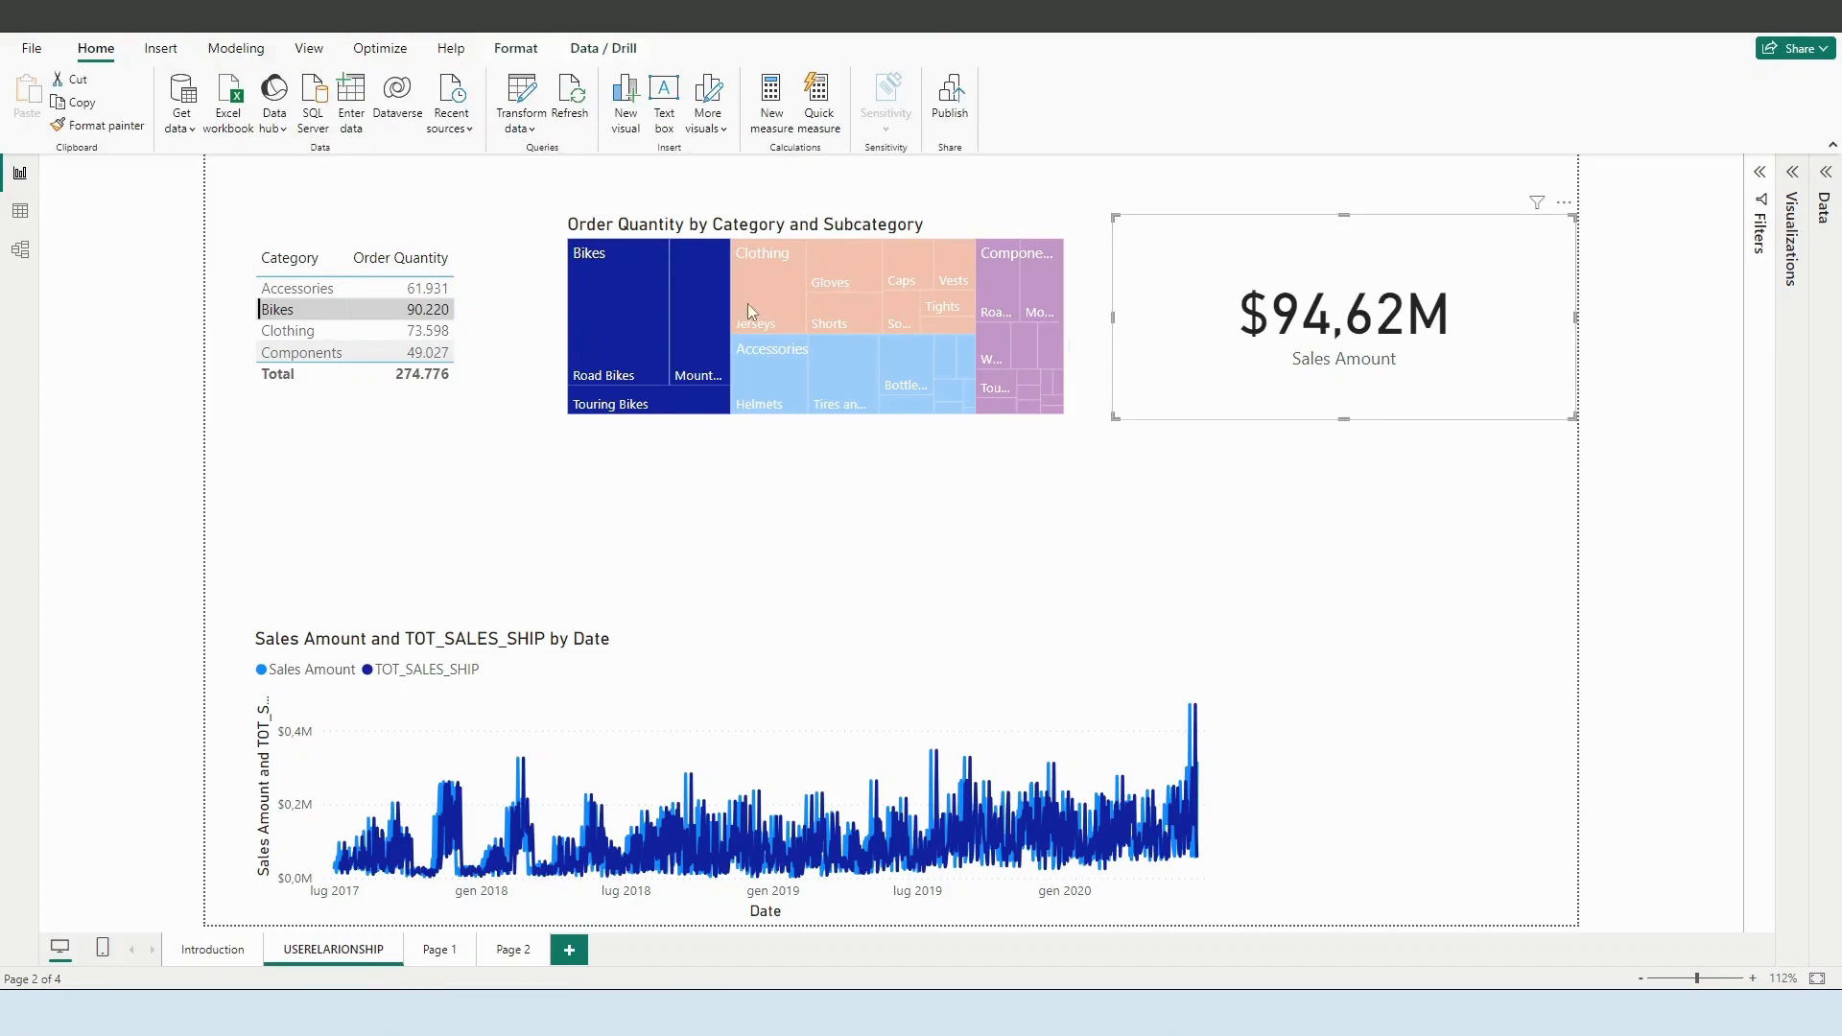
pyautogui.moveTo(1289, 344)
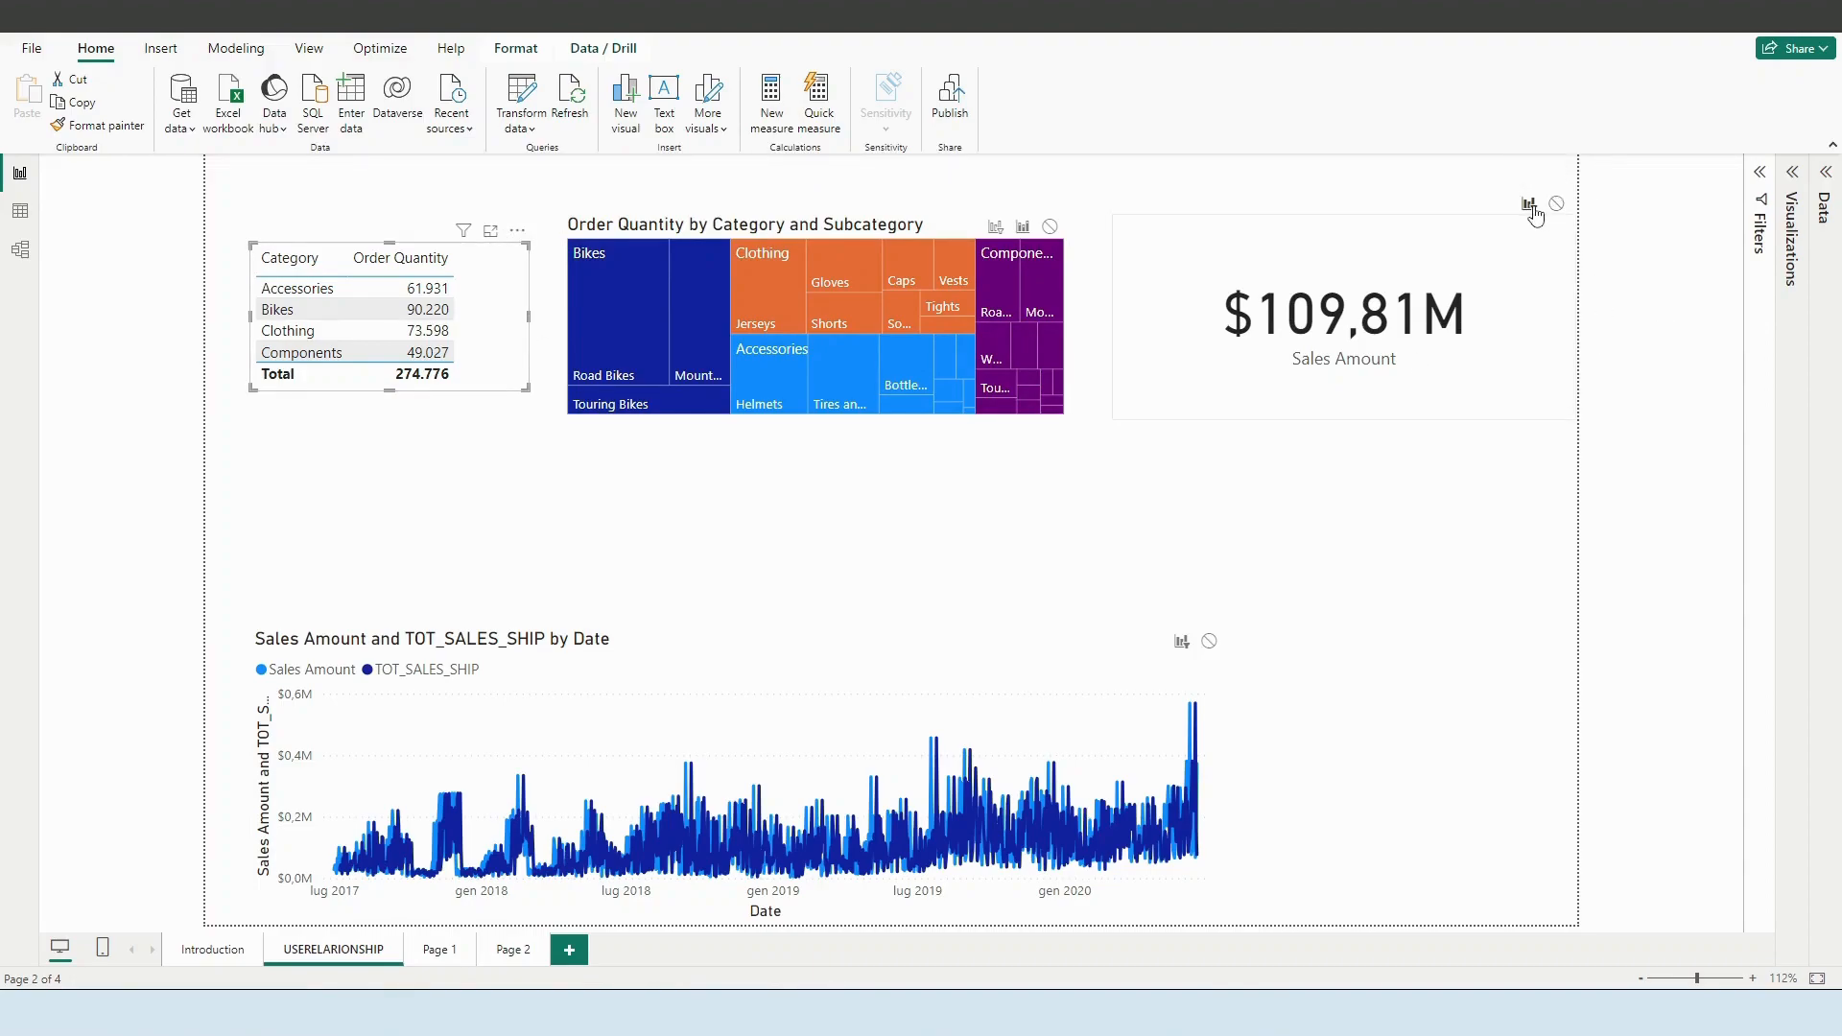
pyautogui.moveTo(1532, 205)
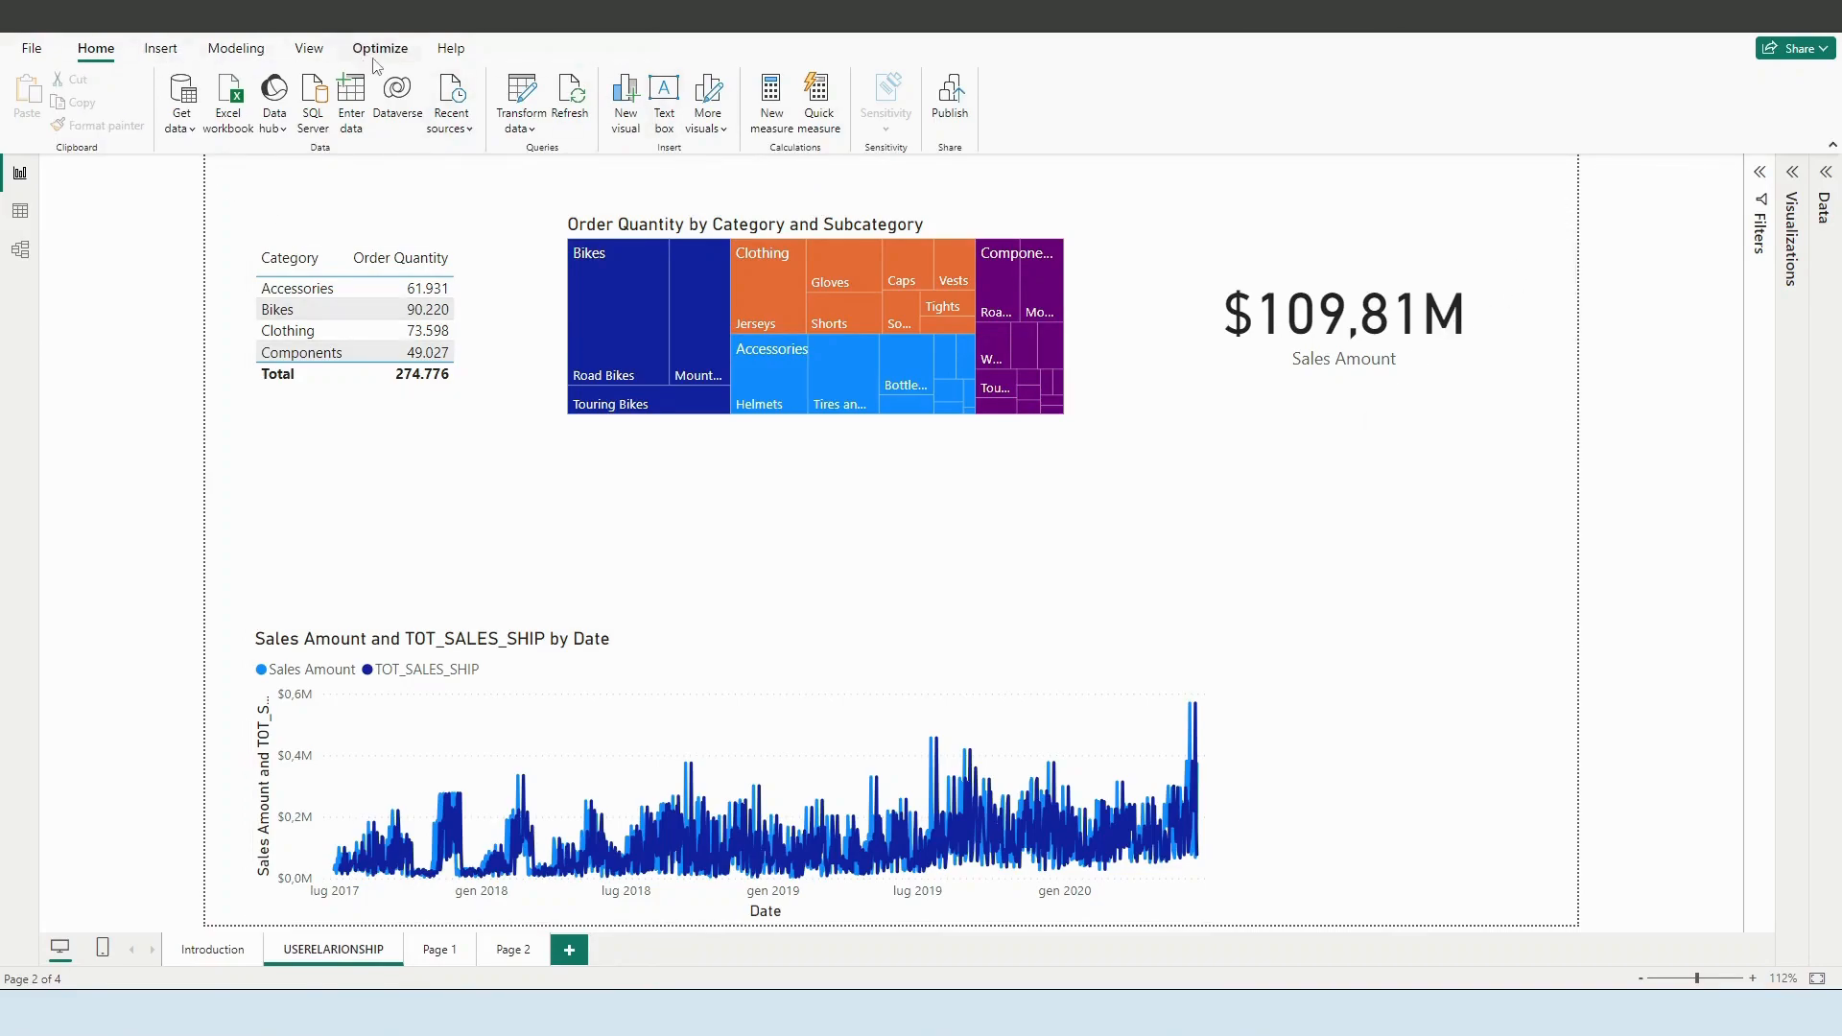
# Step: Select Bikes in the Category table and confirm the card stays at $109,81M
pyautogui.click(353, 328)
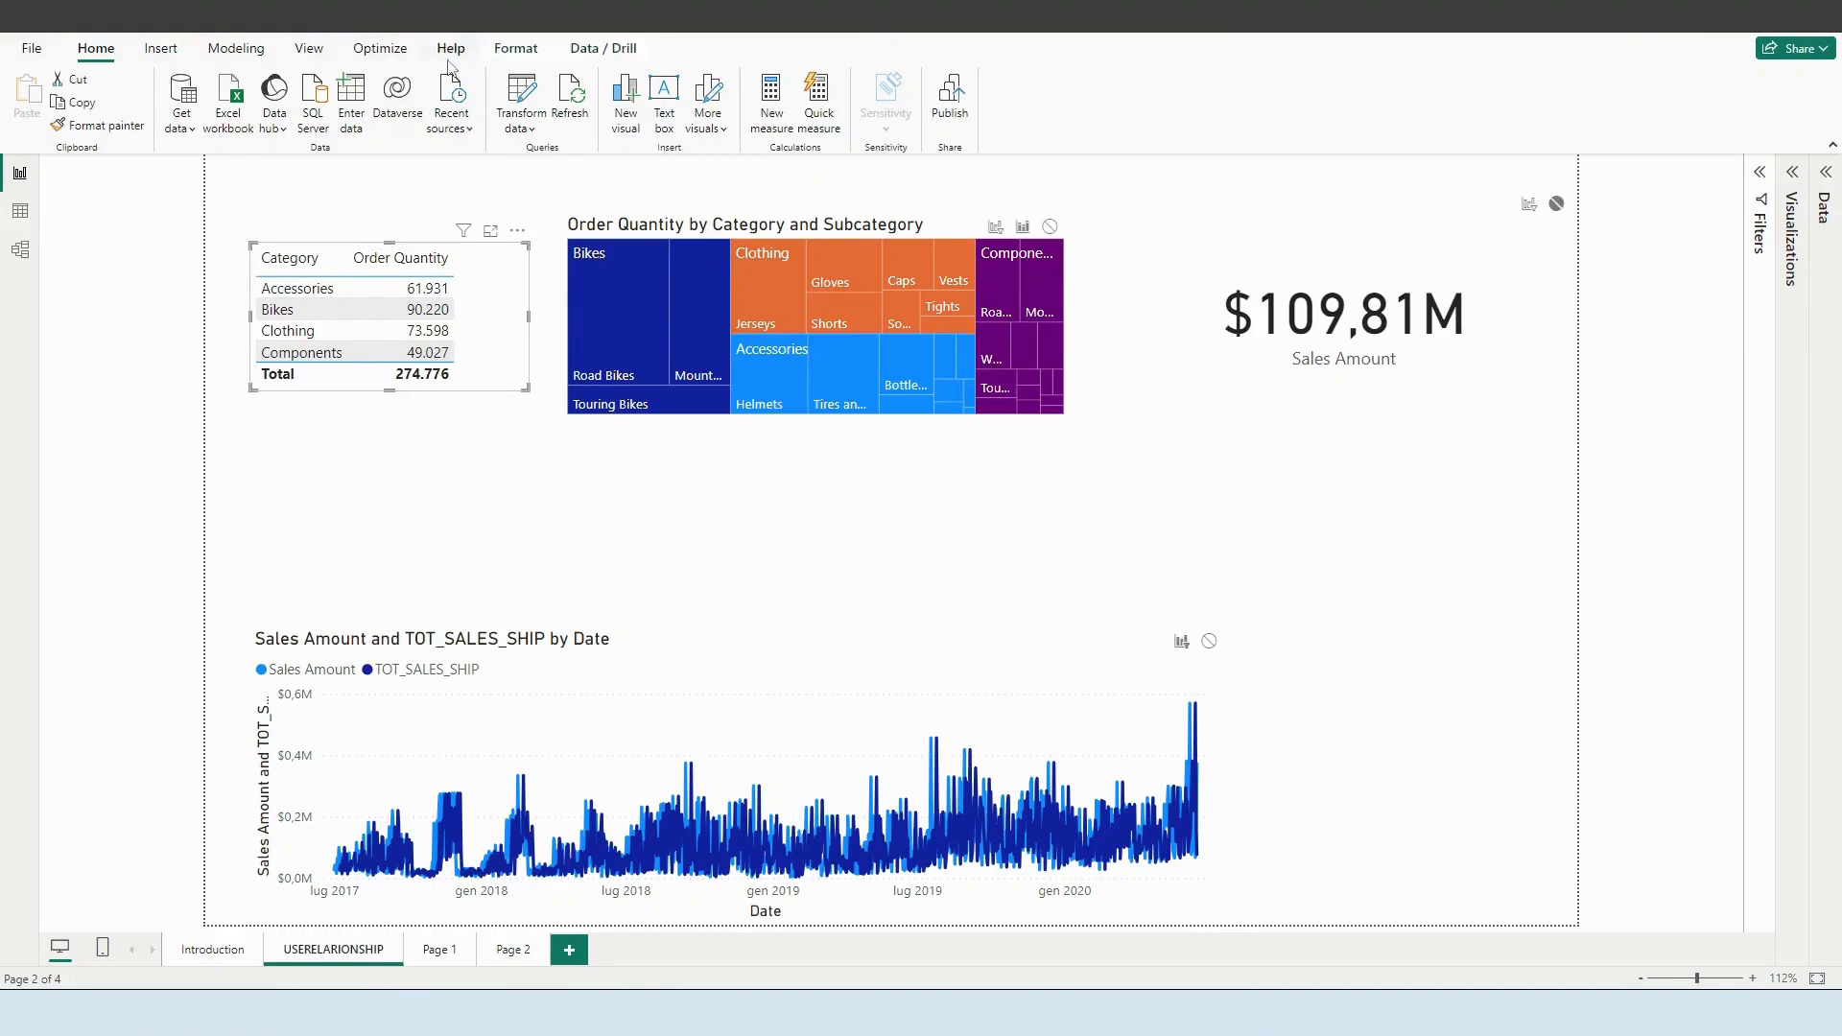
pyautogui.click(514, 48)
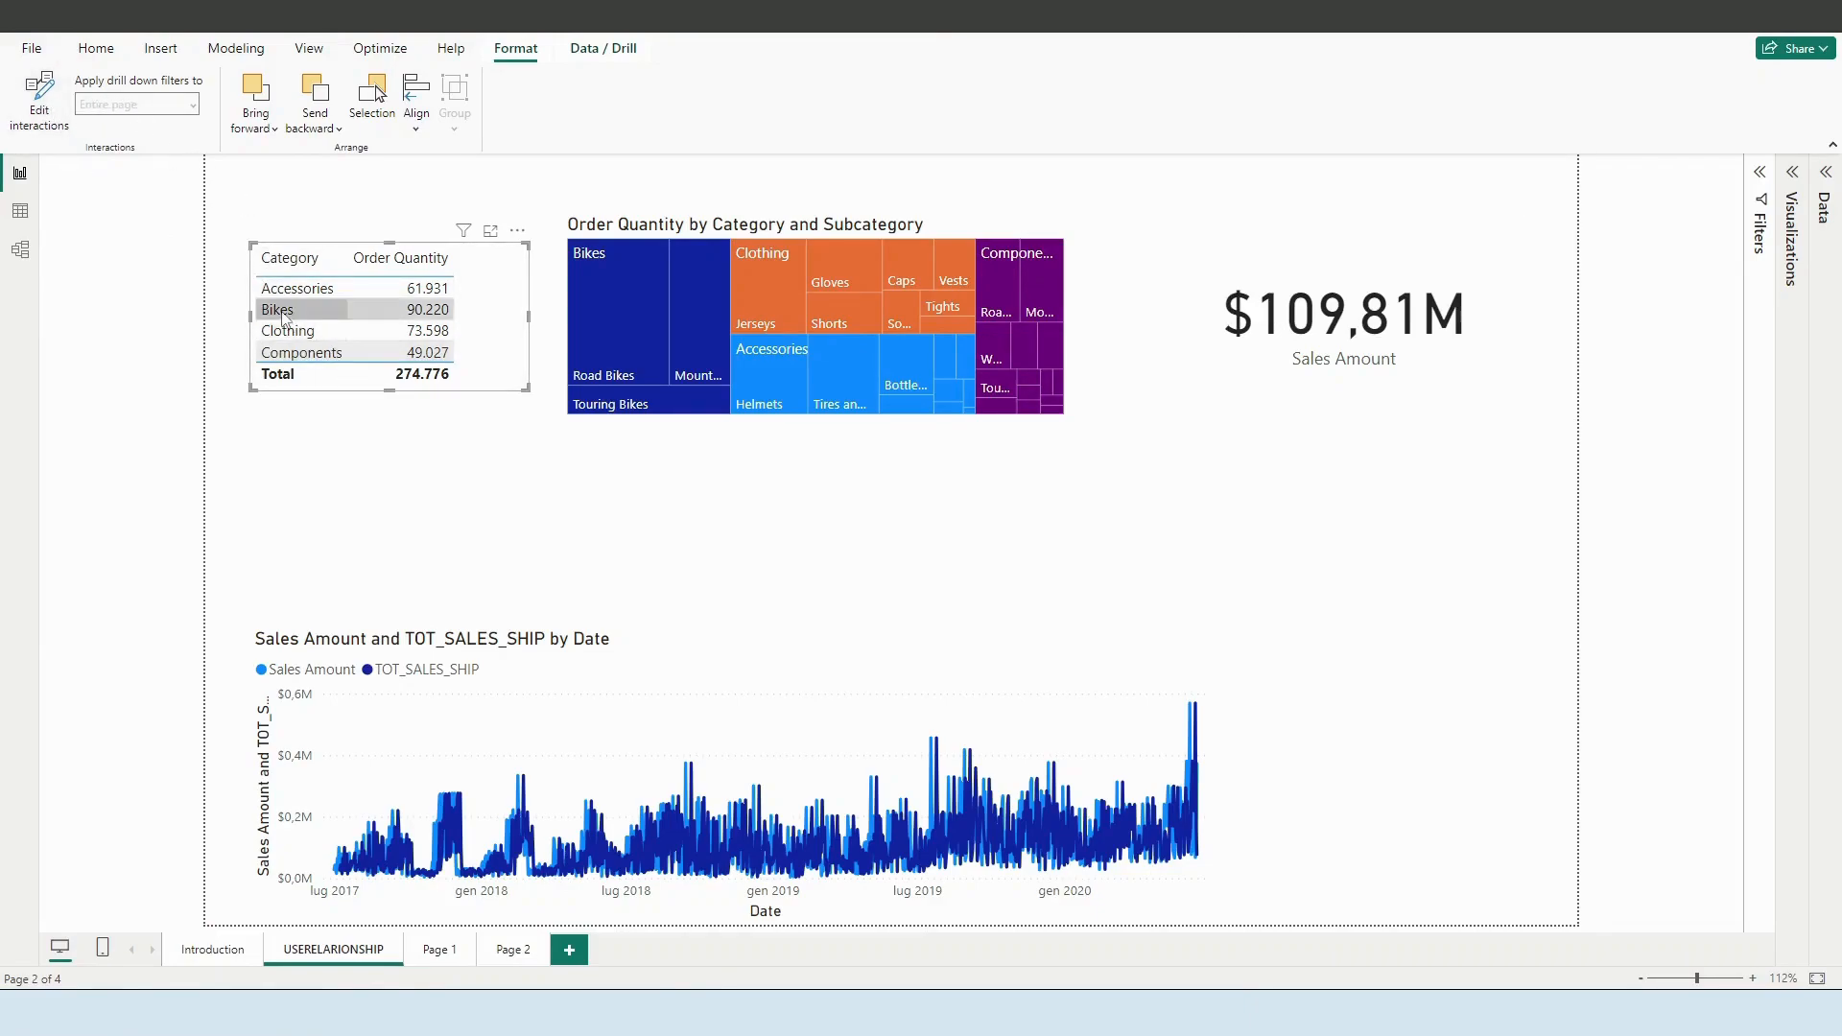
pyautogui.click(276, 309)
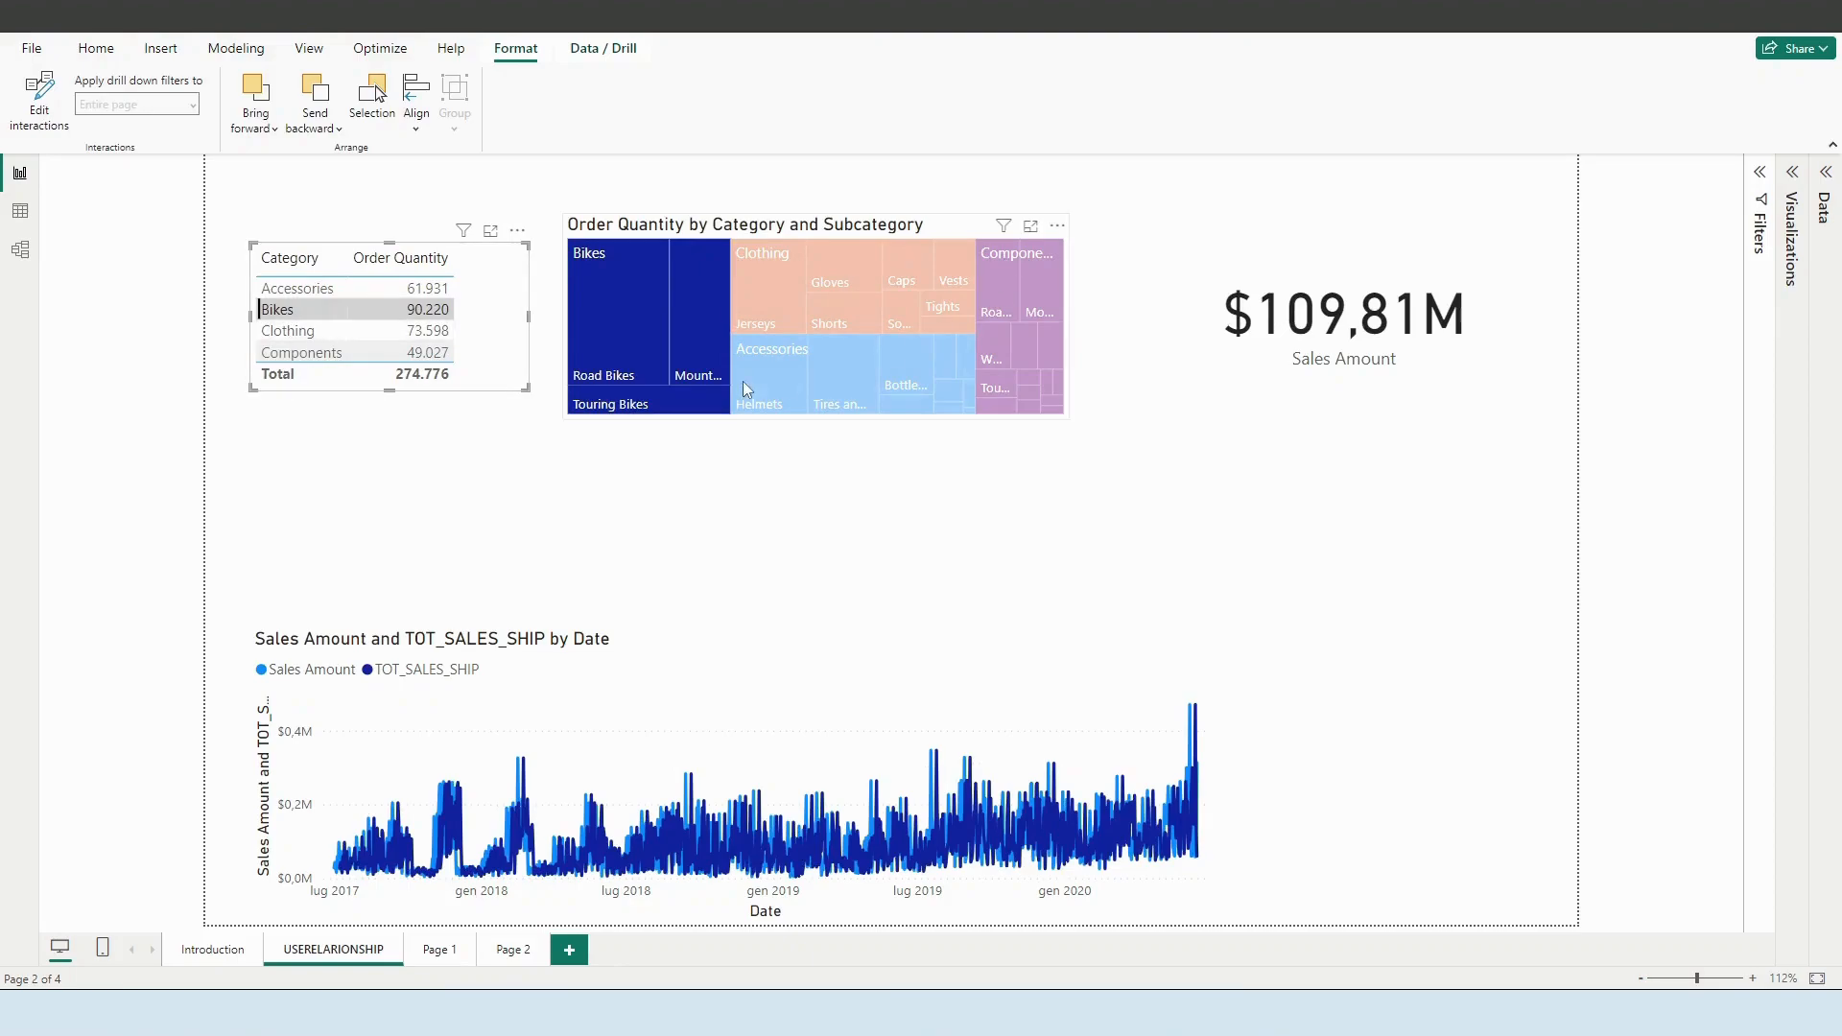
pyautogui.moveTo(904, 388)
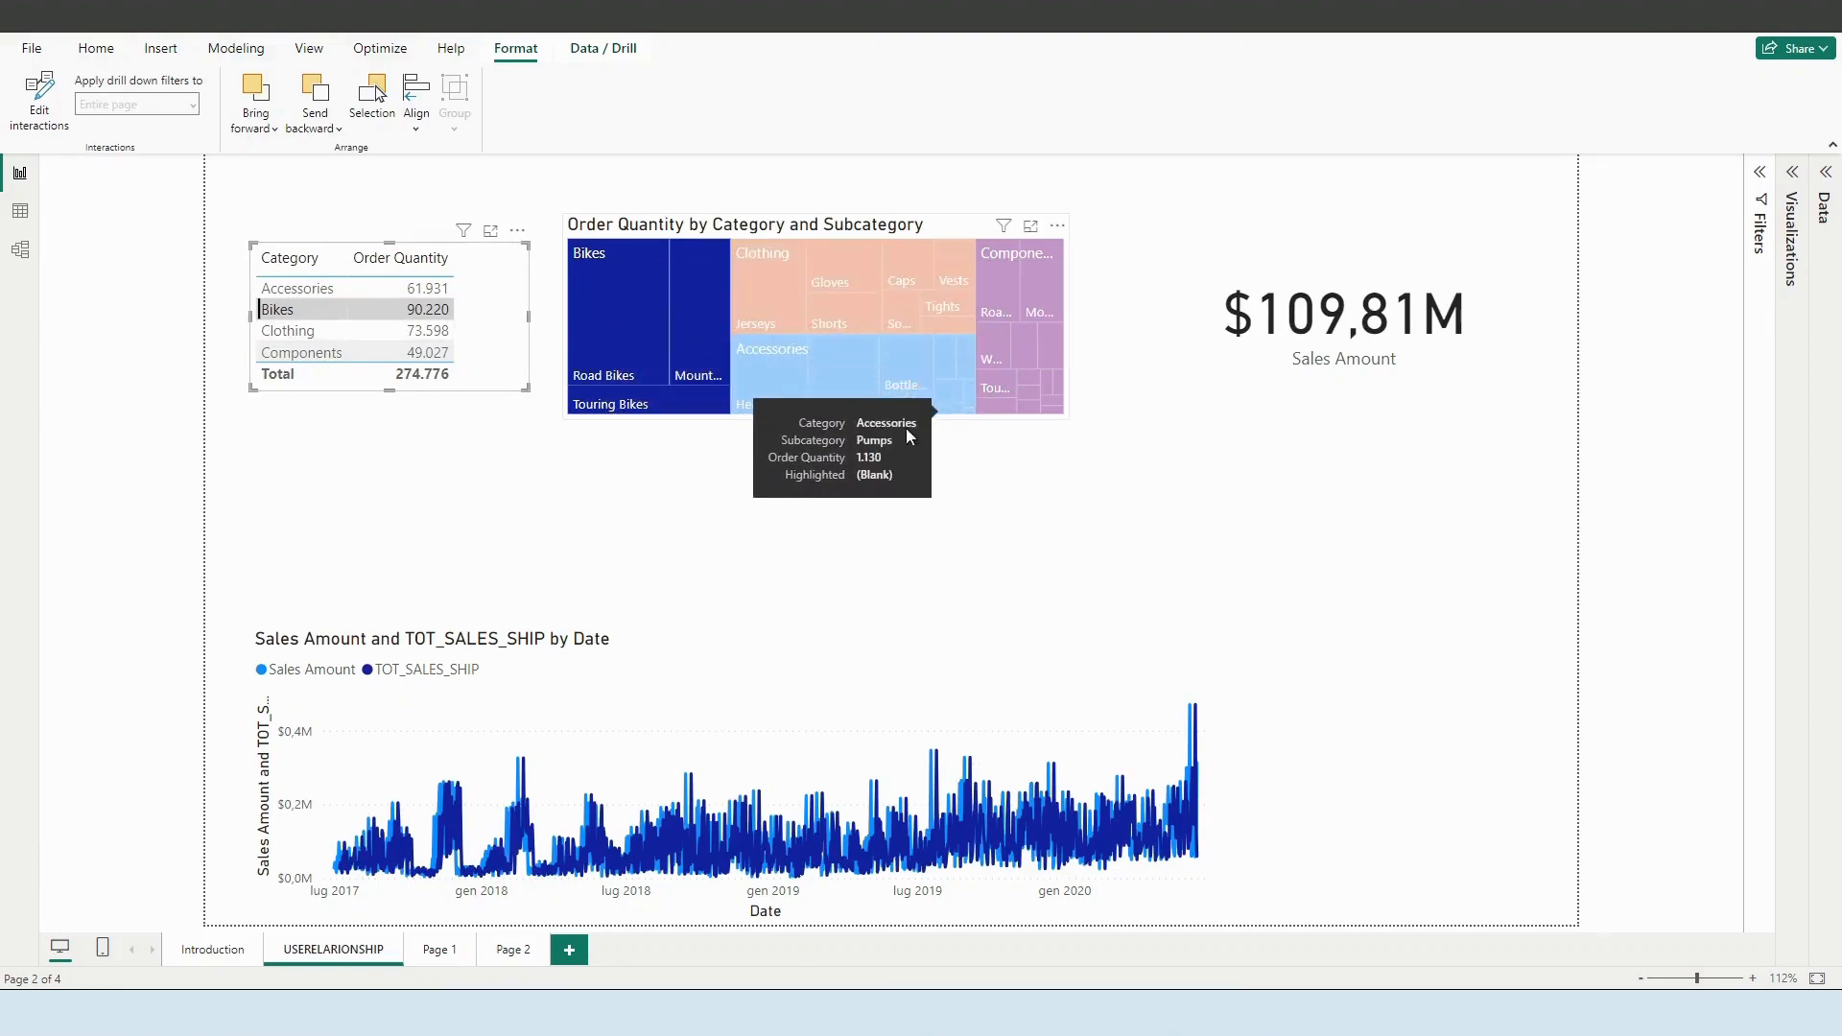
pyautogui.moveTo(291, 346)
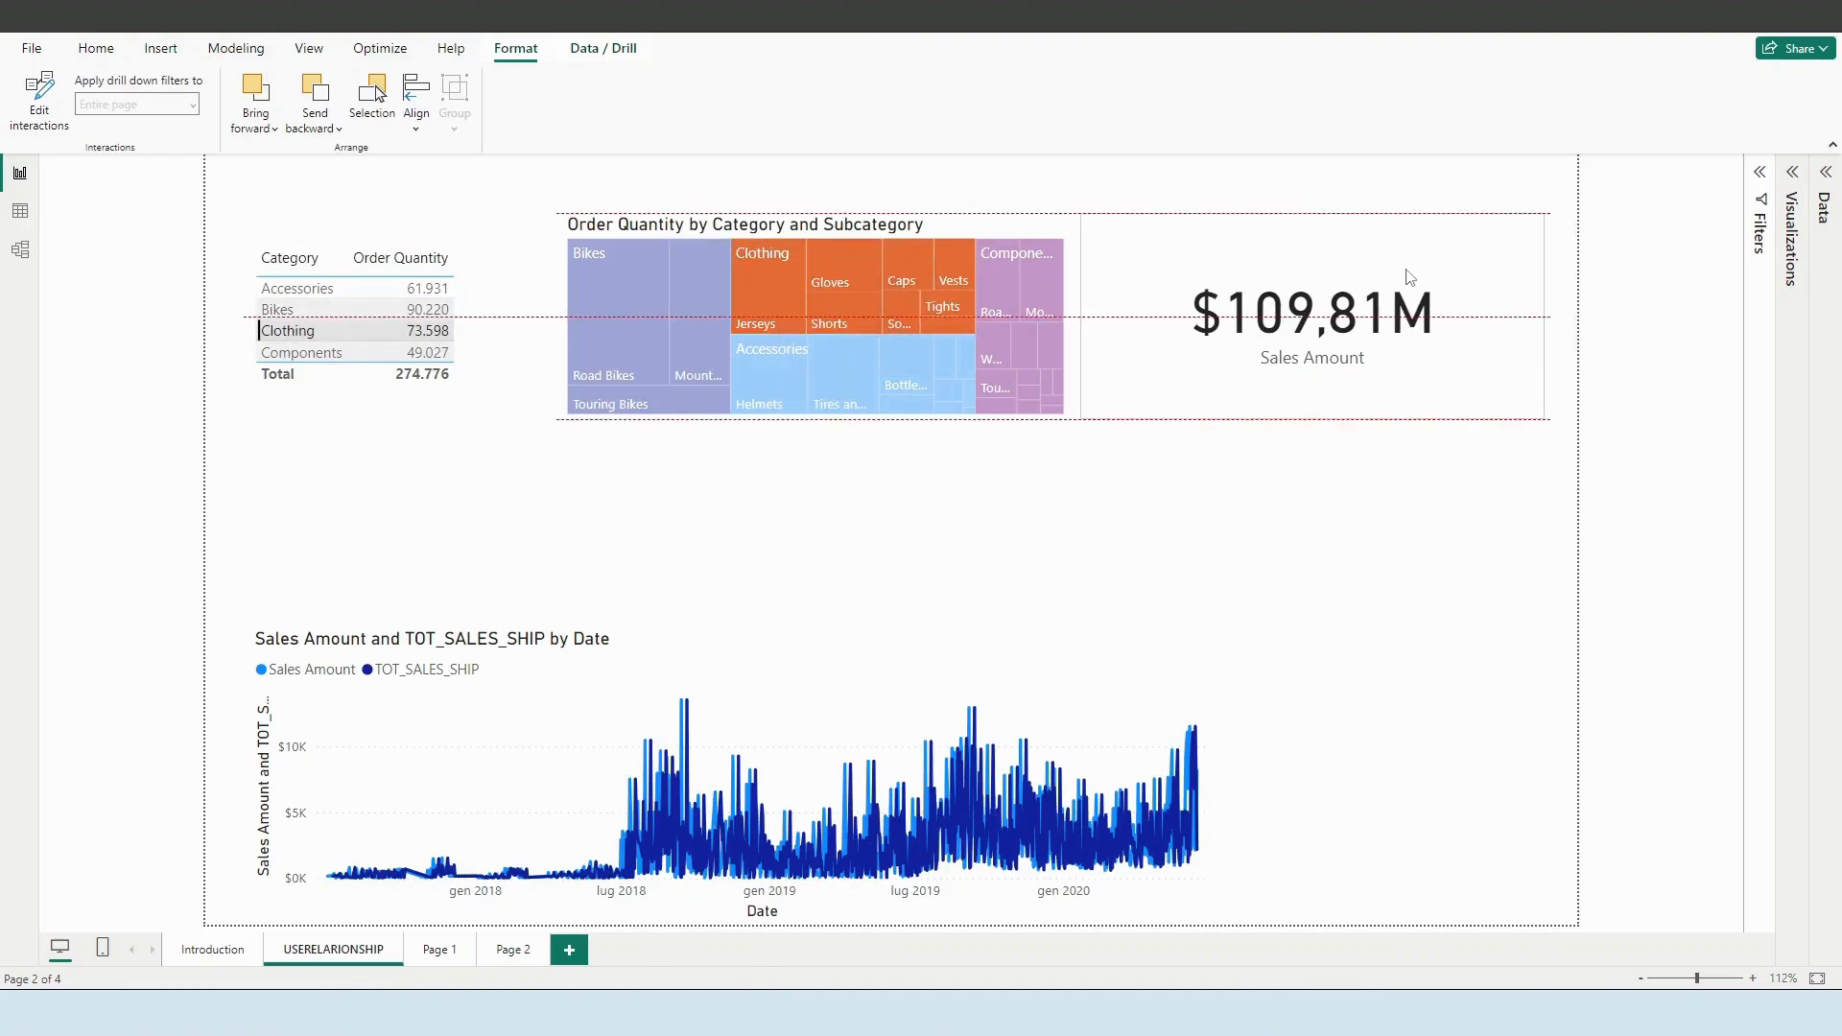
# Step: Select the line chart and enter Edit interactions from the Format ribbon
pyautogui.click(96, 48)
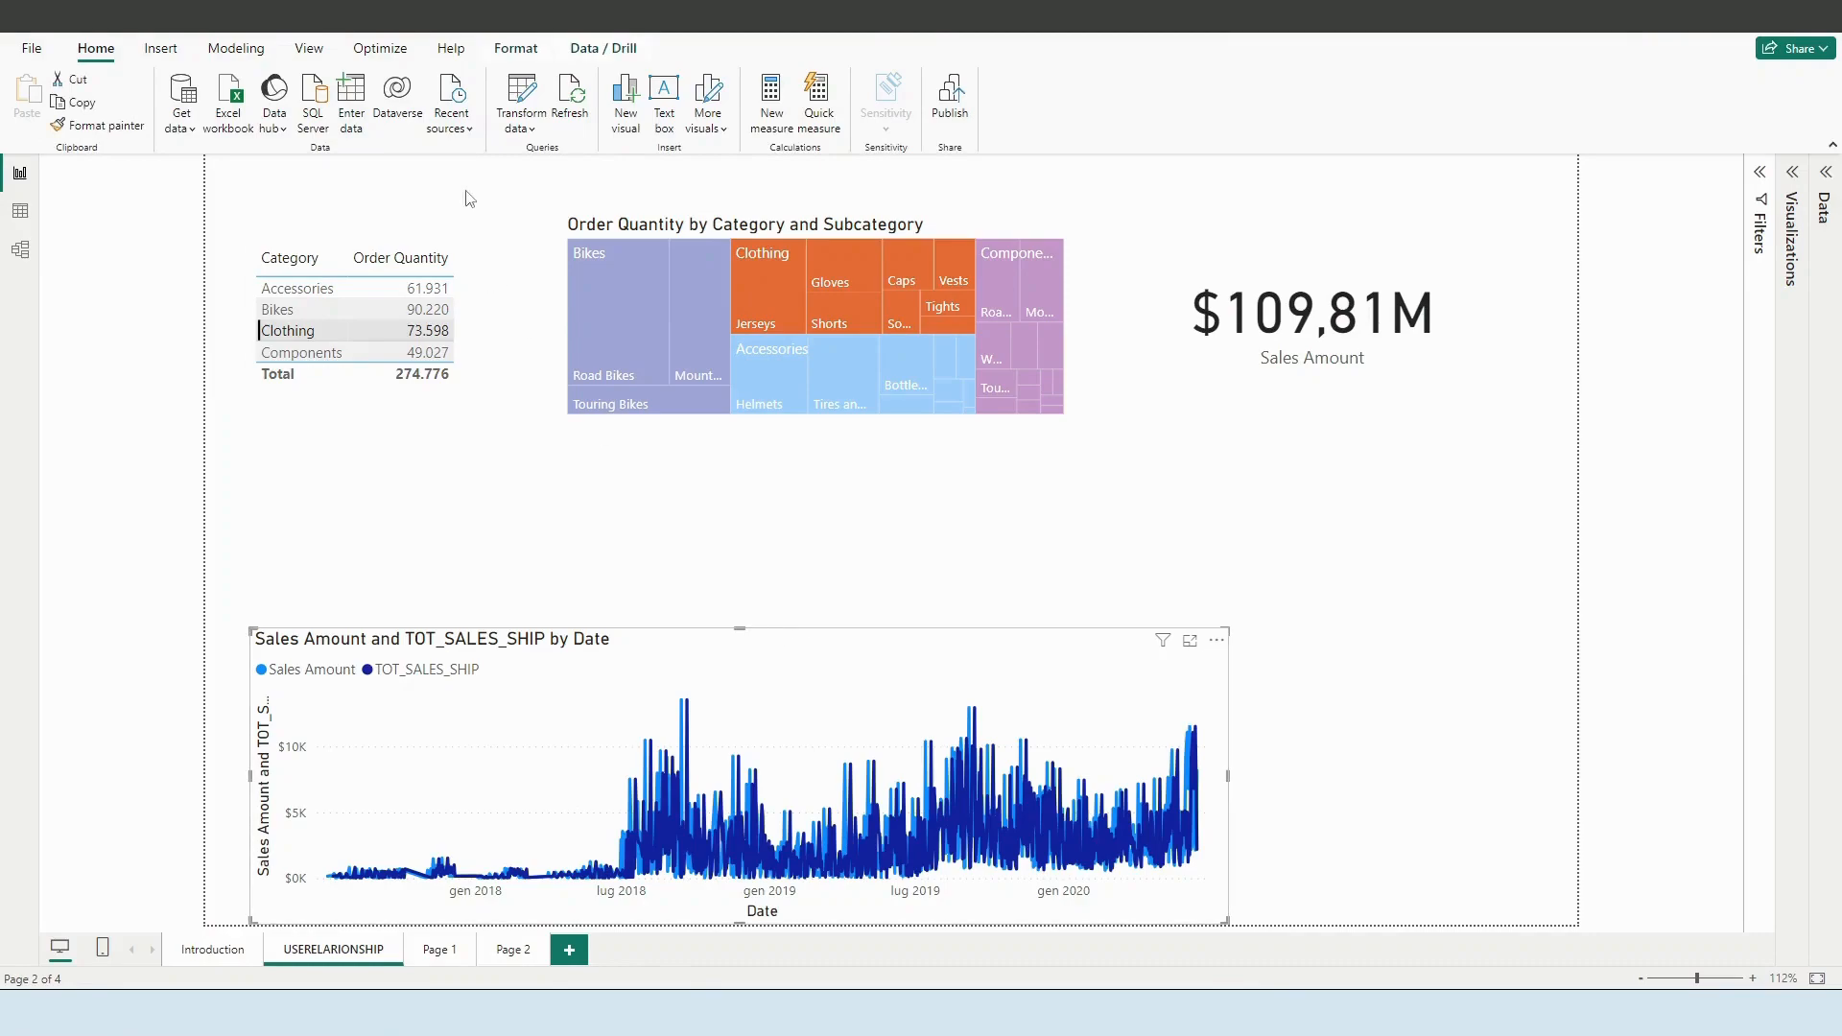
pyautogui.click(514, 48)
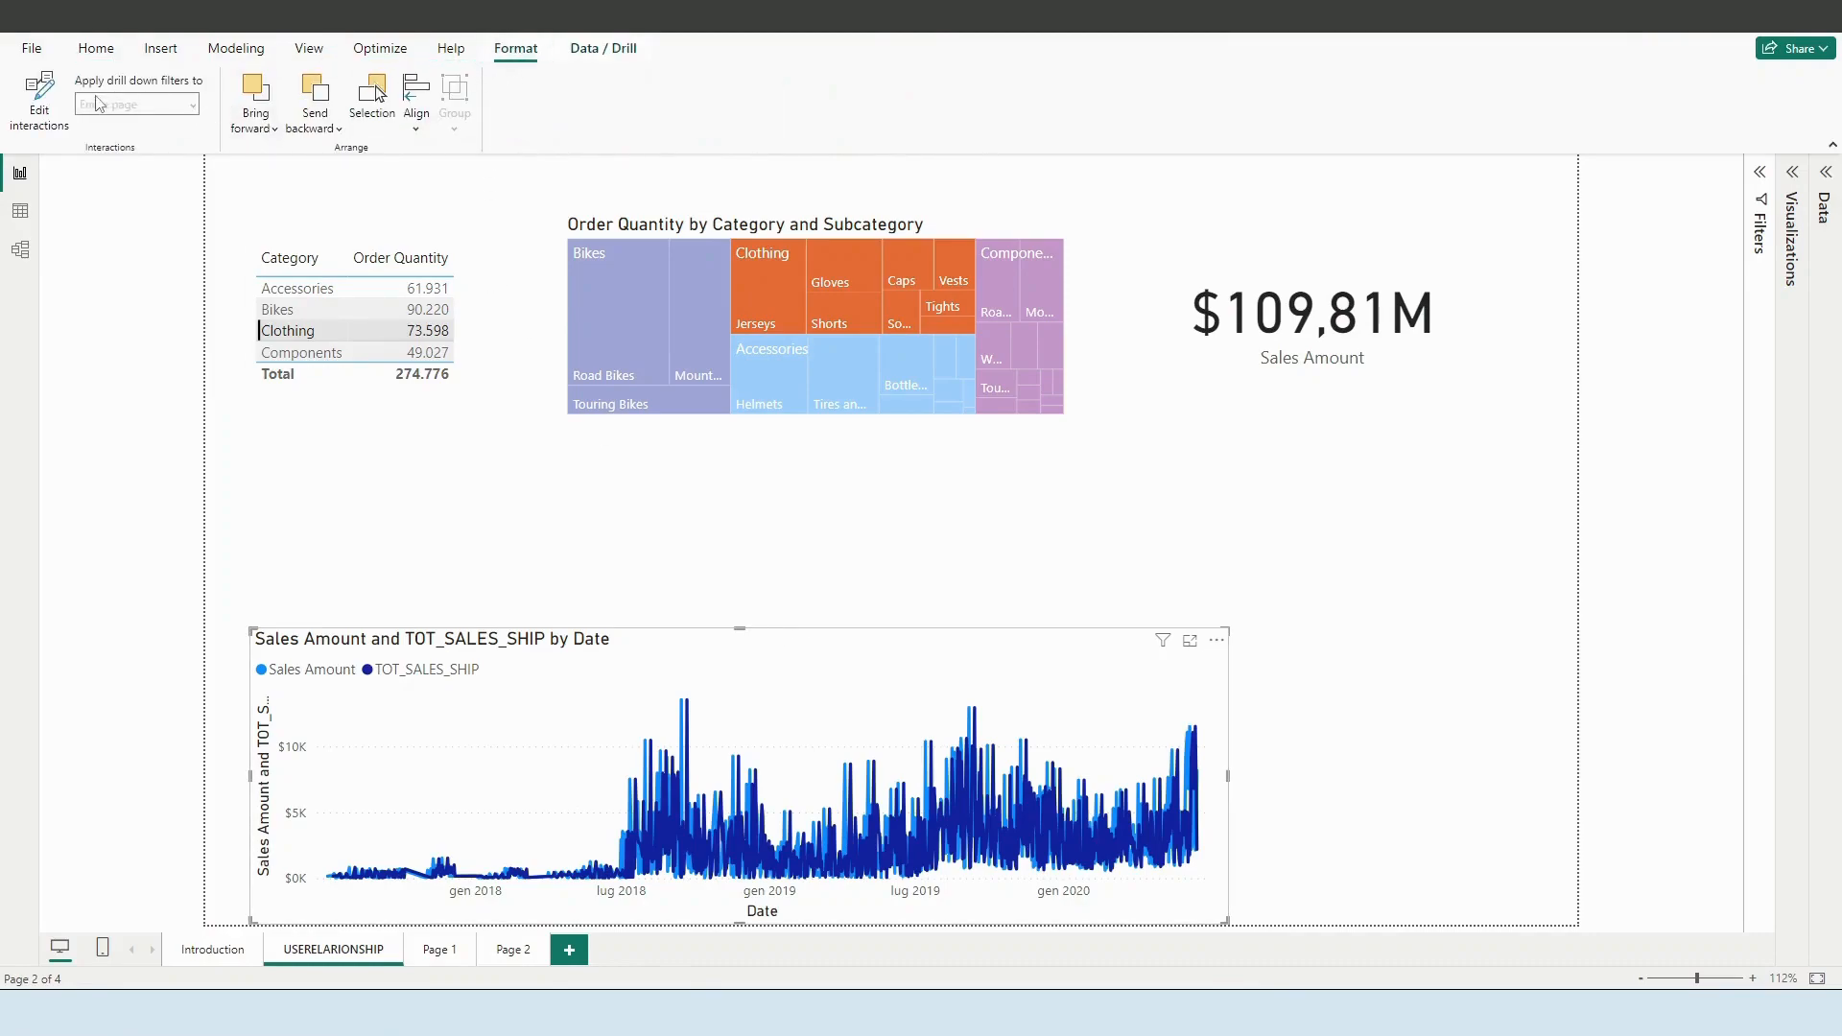
pyautogui.click(39, 100)
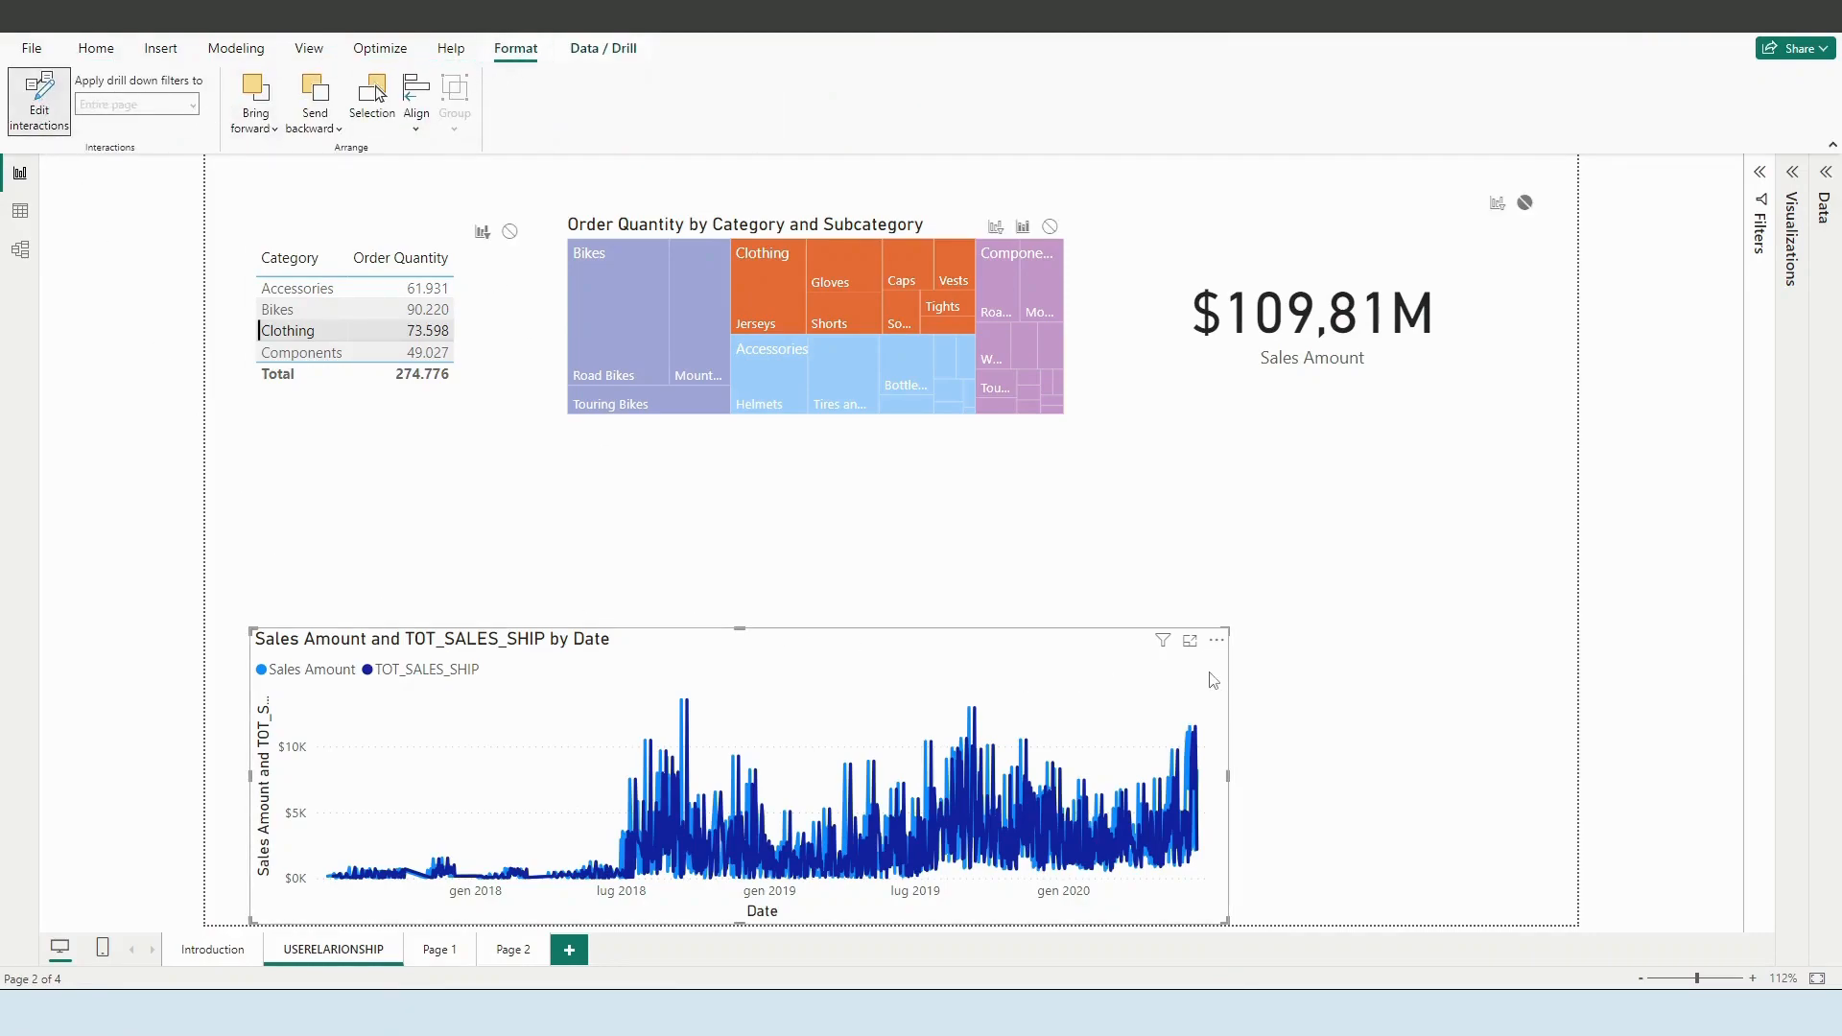